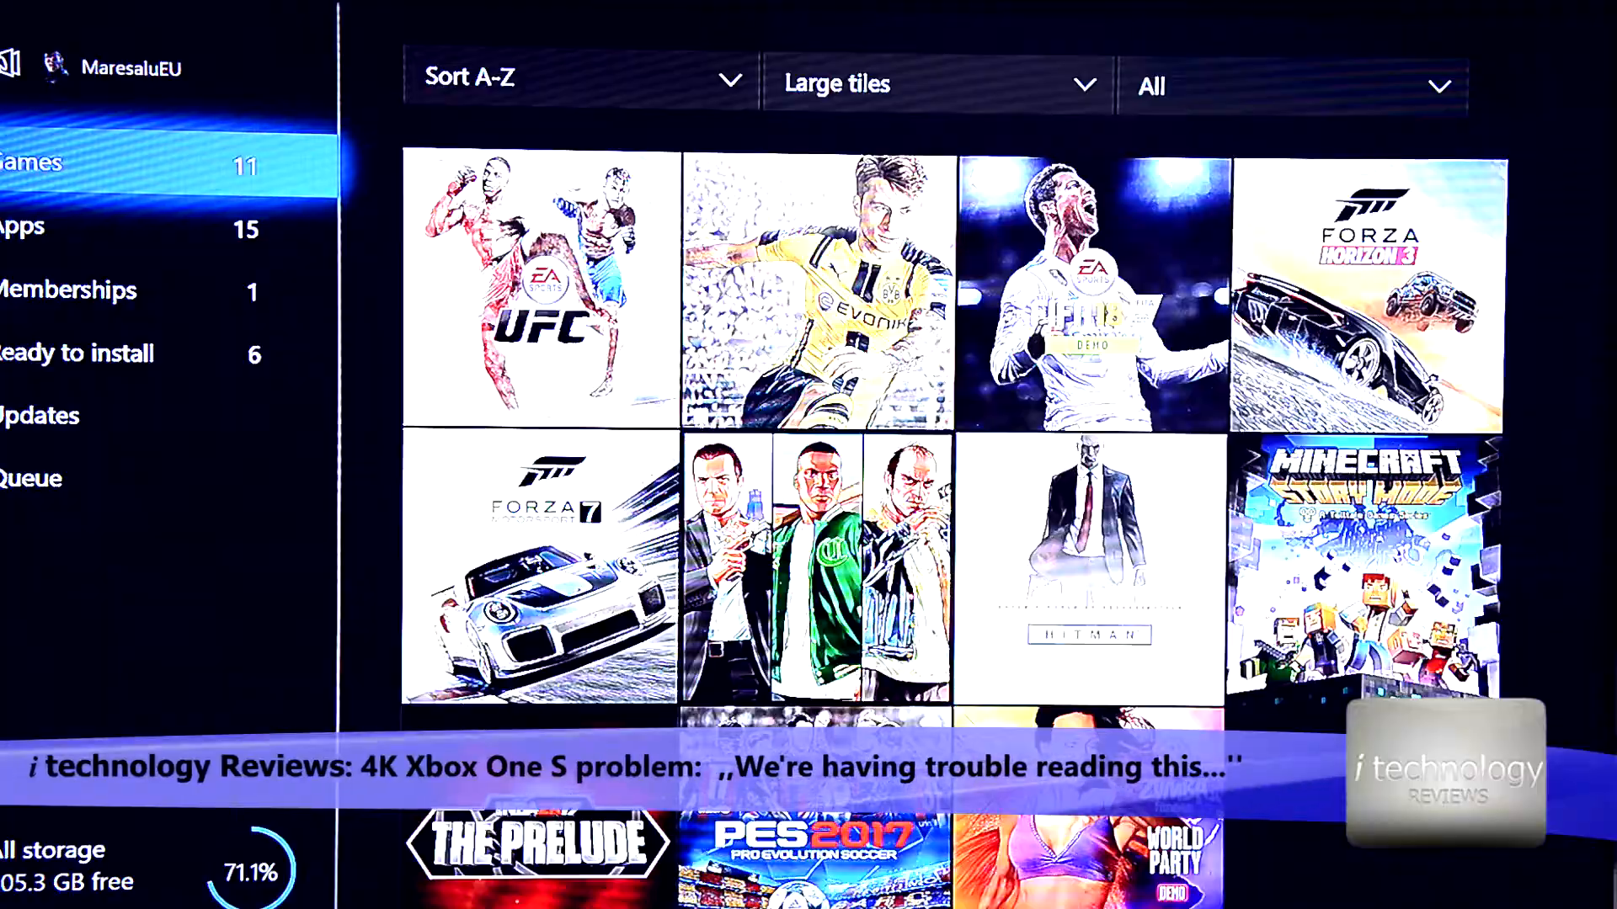
# Browse the Store's Apps section through the Featured, New and Top Entertainment rows.
pyautogui.click(62, 228)
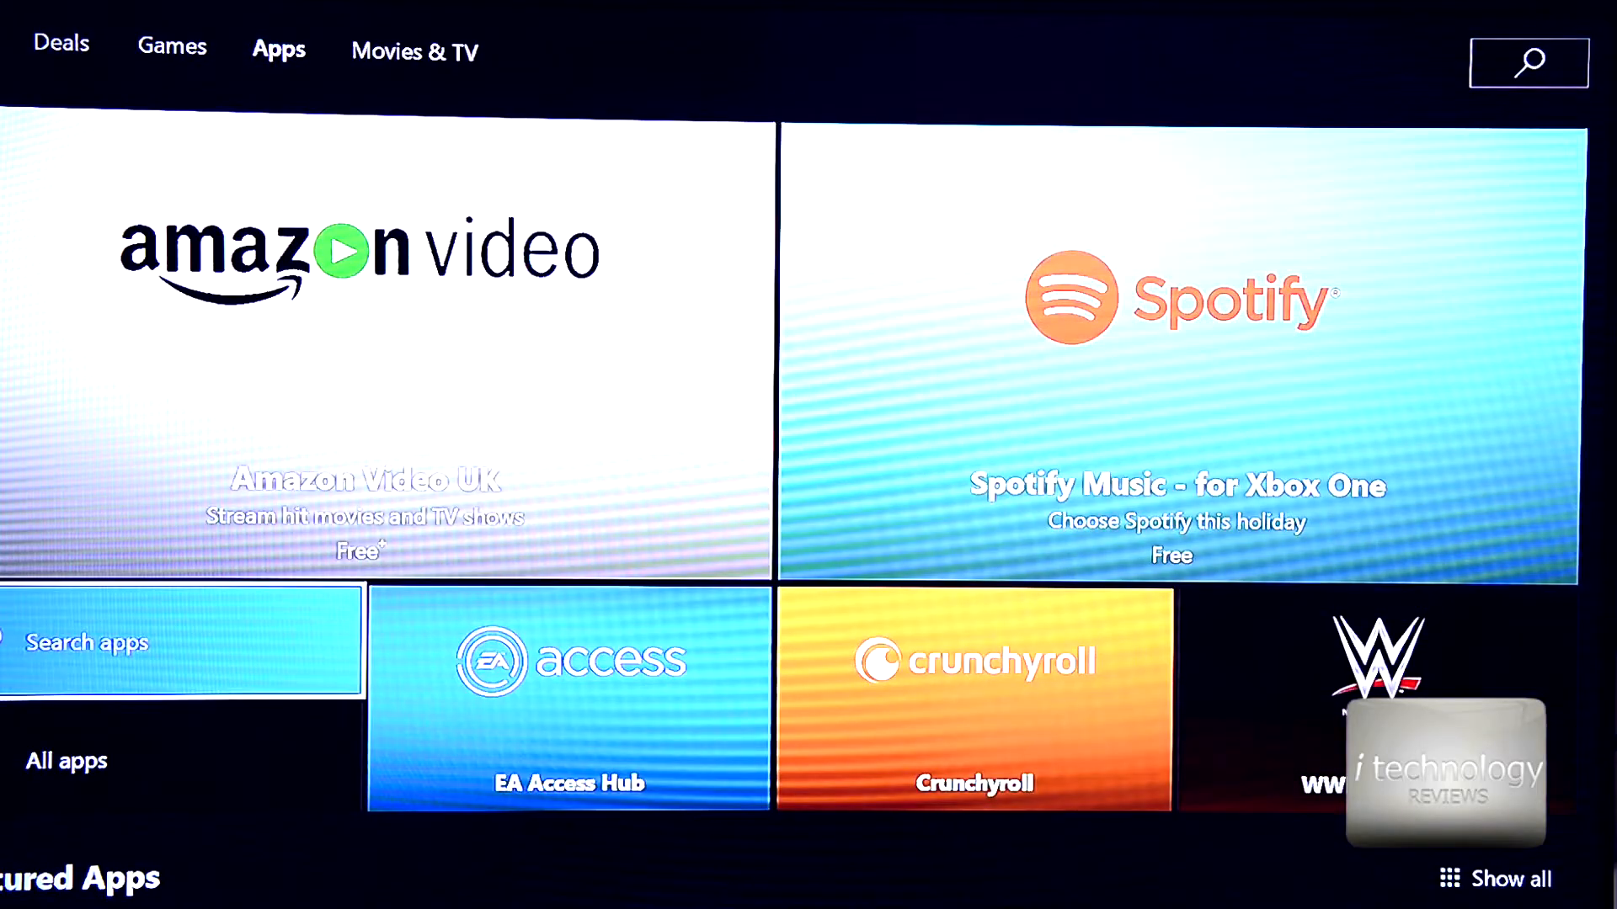
pyautogui.scroll(-3)
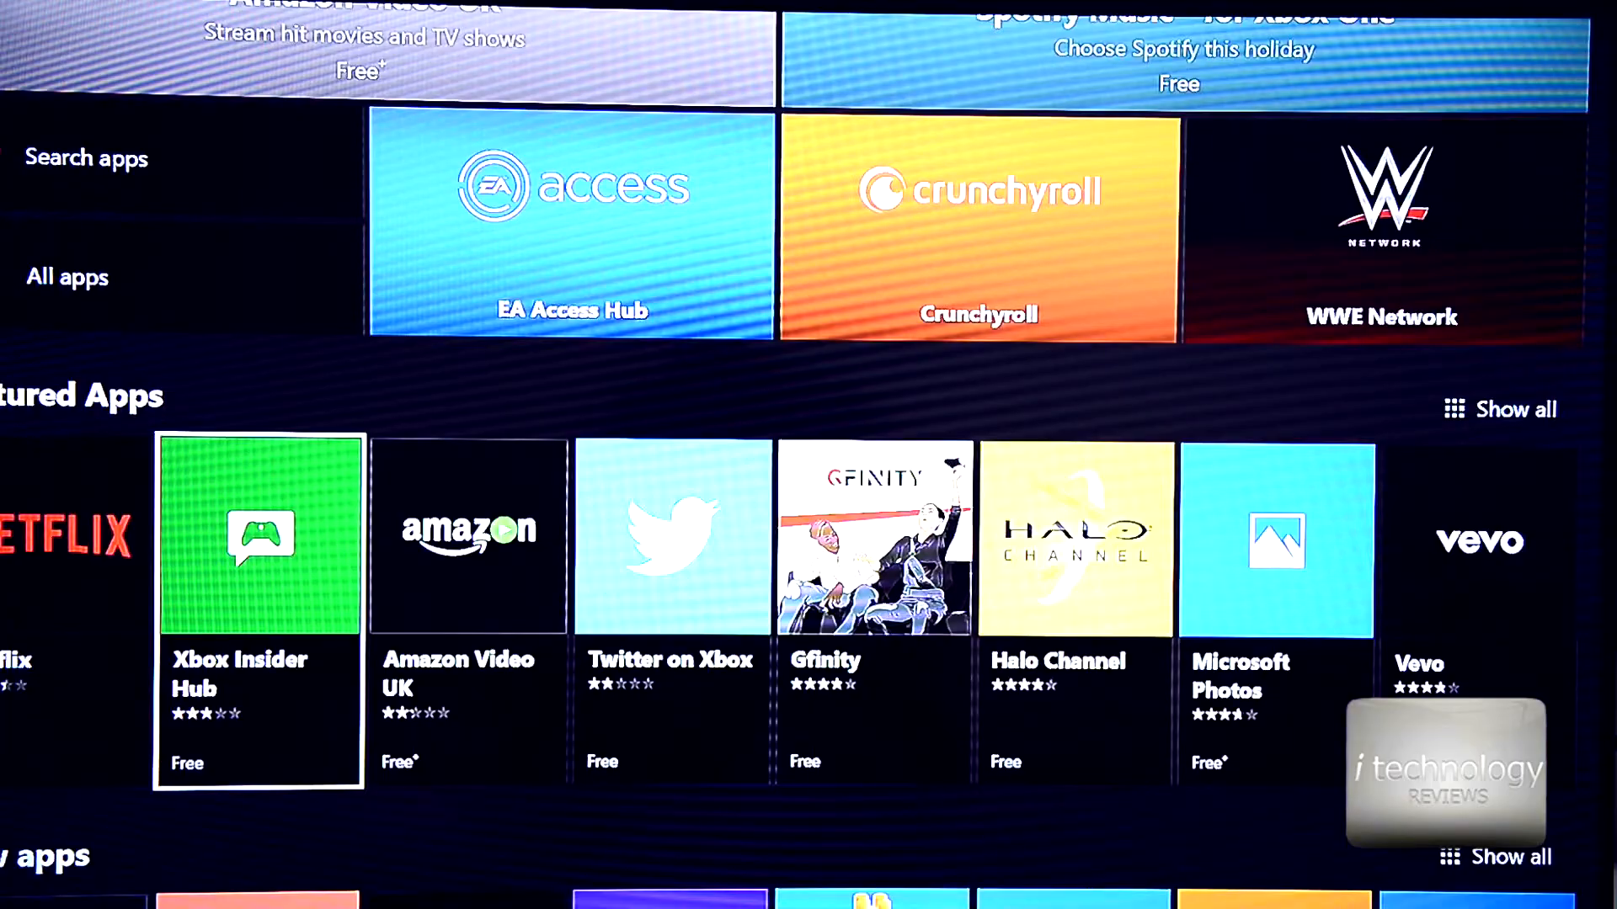
pyautogui.scroll(-3)
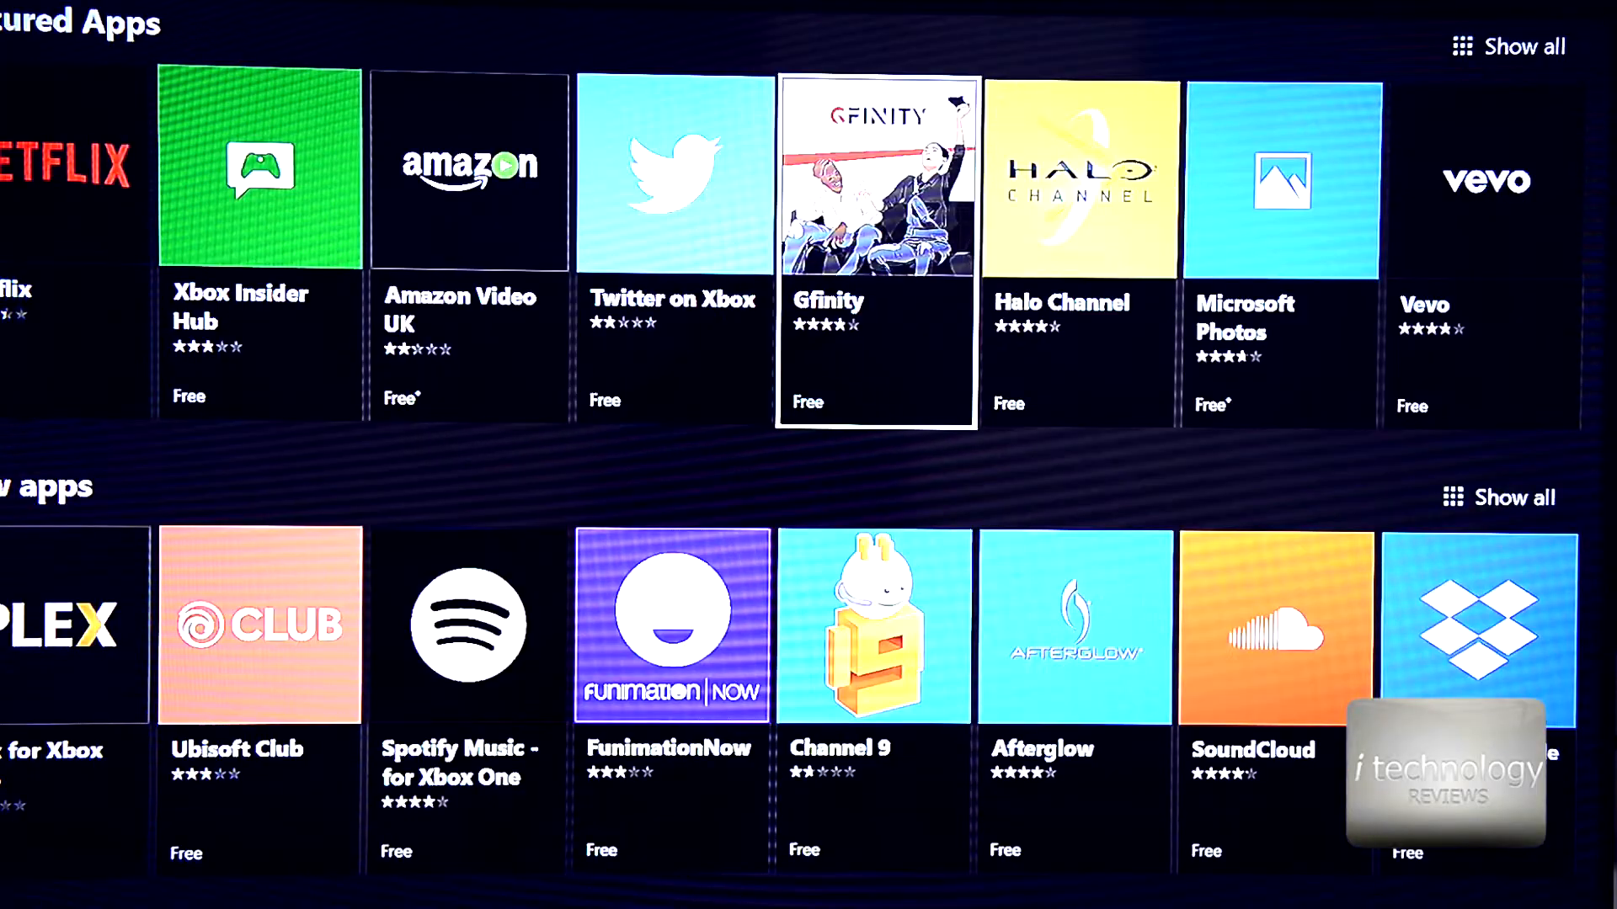
pyautogui.scroll(-3)
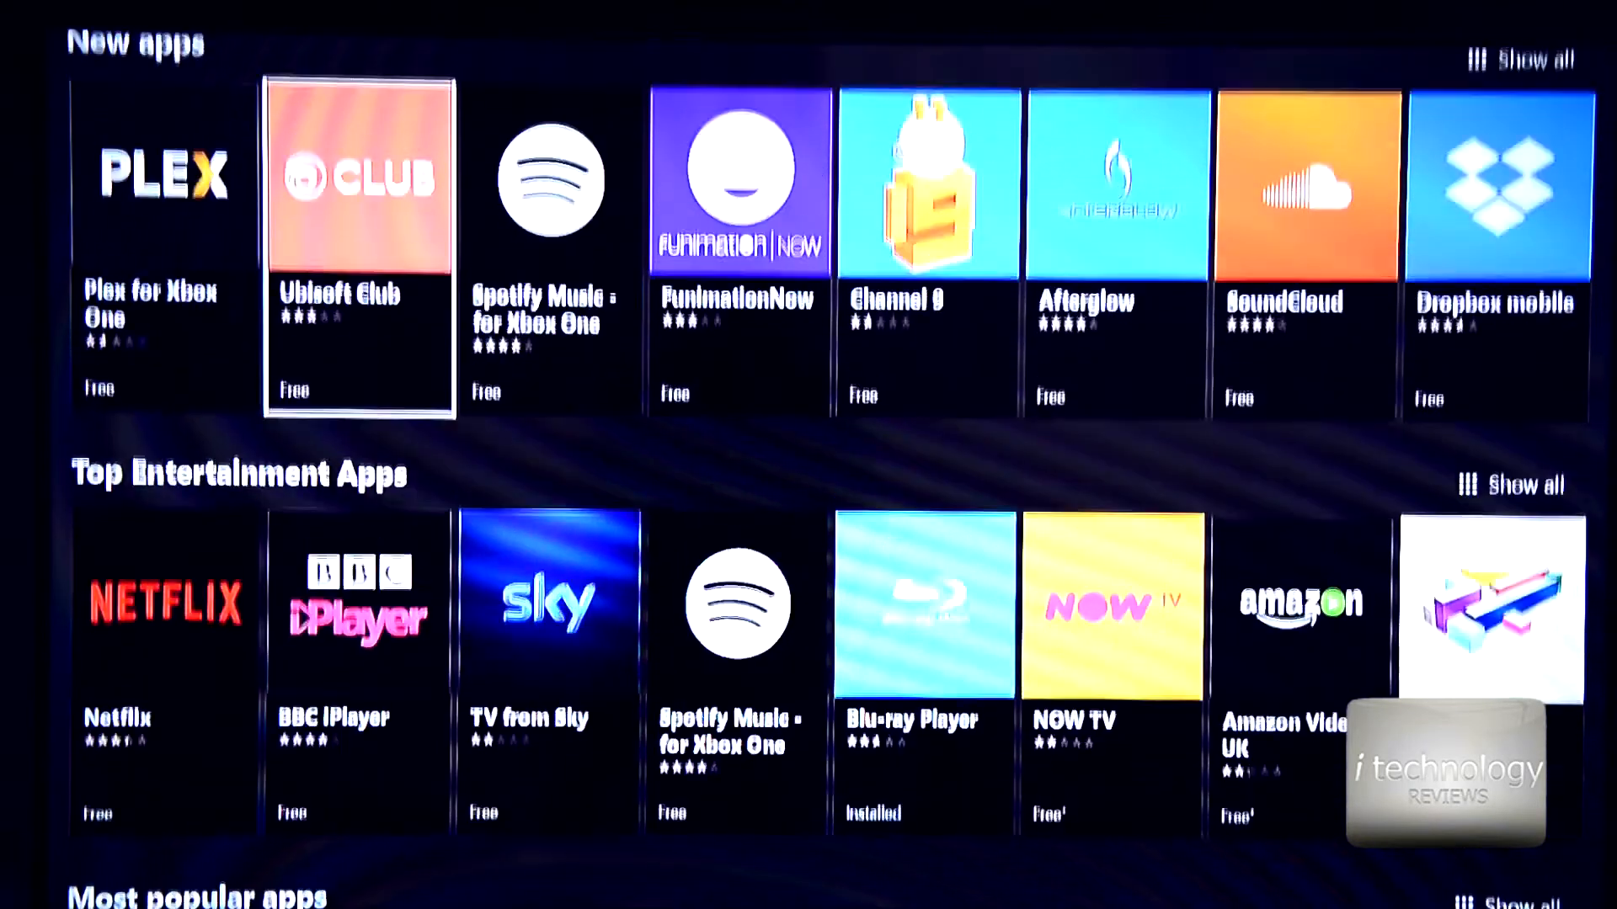
pyautogui.scroll(-3)
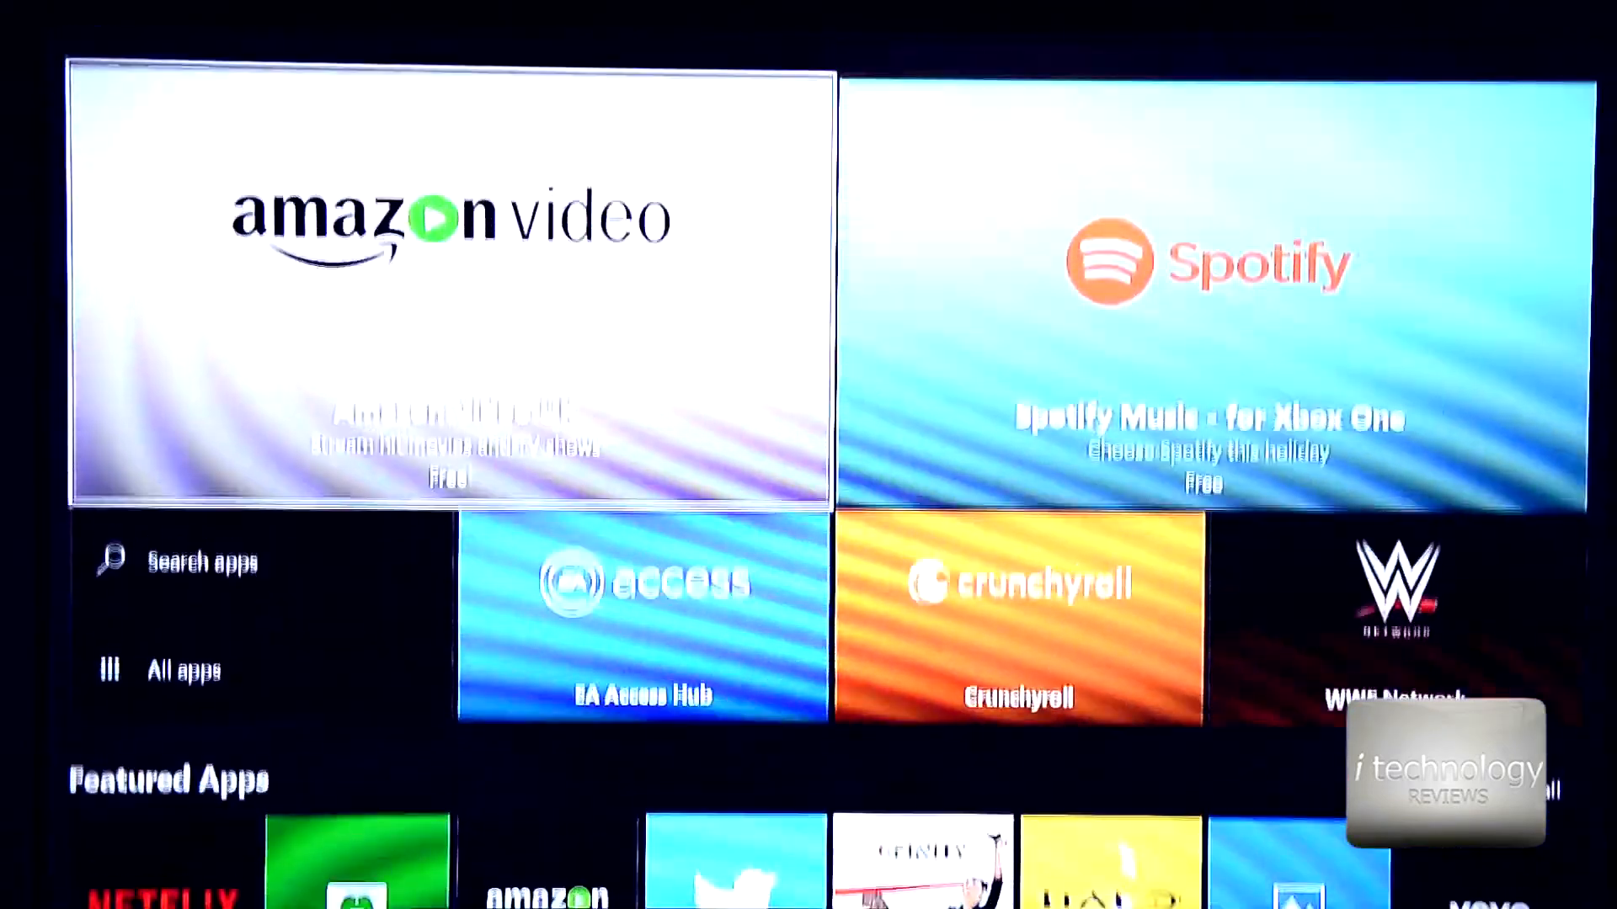
pyautogui.scroll(-3)
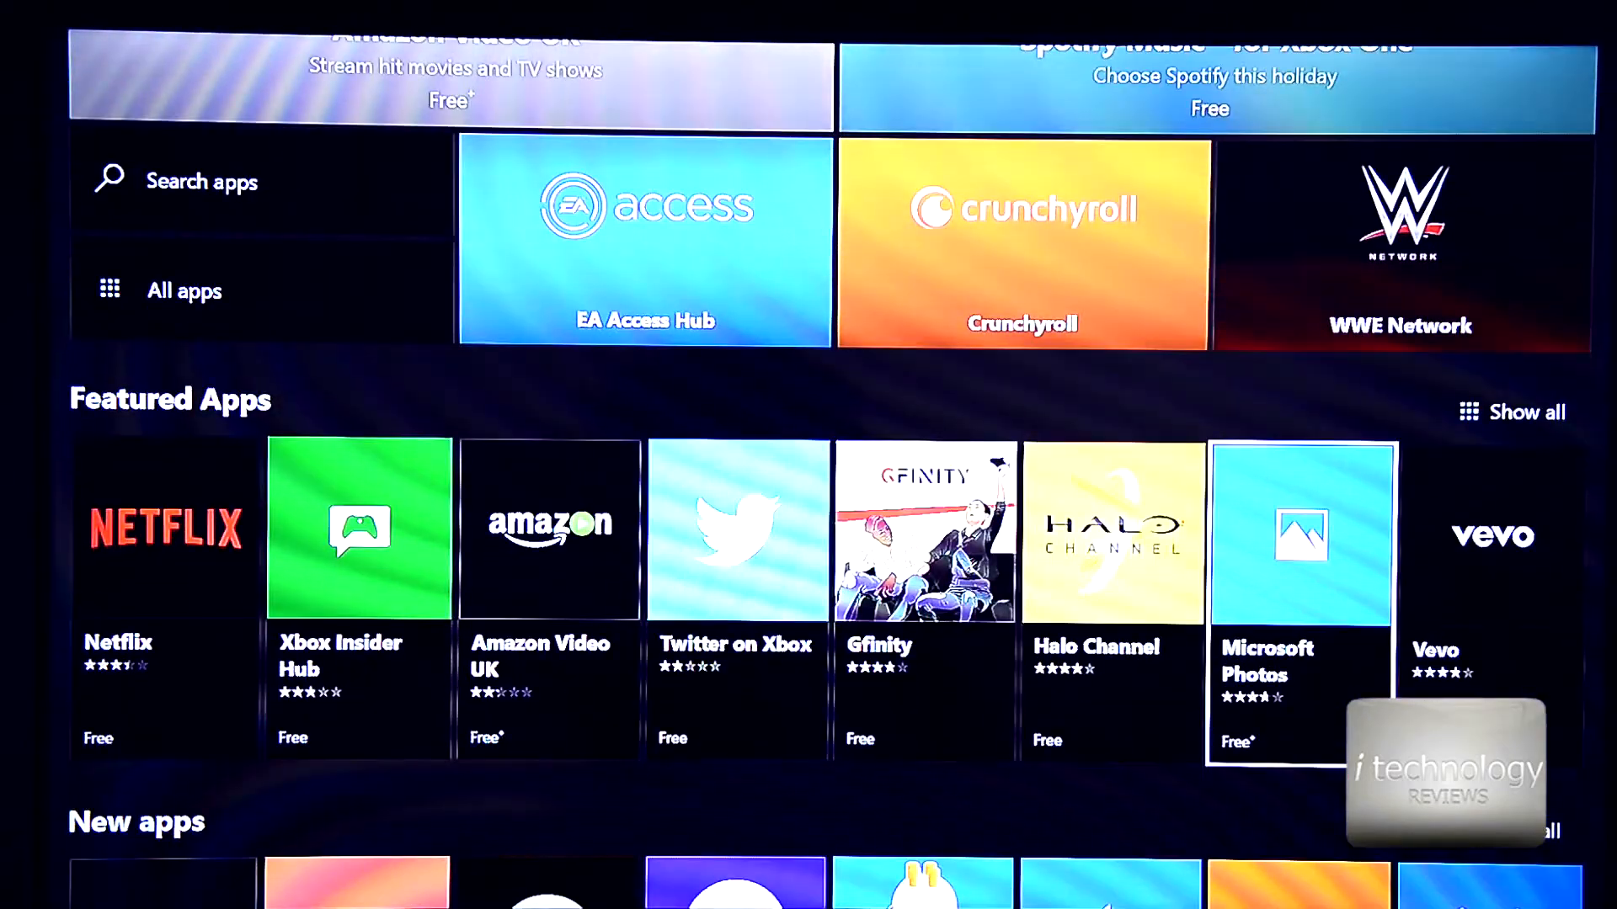
pyautogui.scroll(-3)
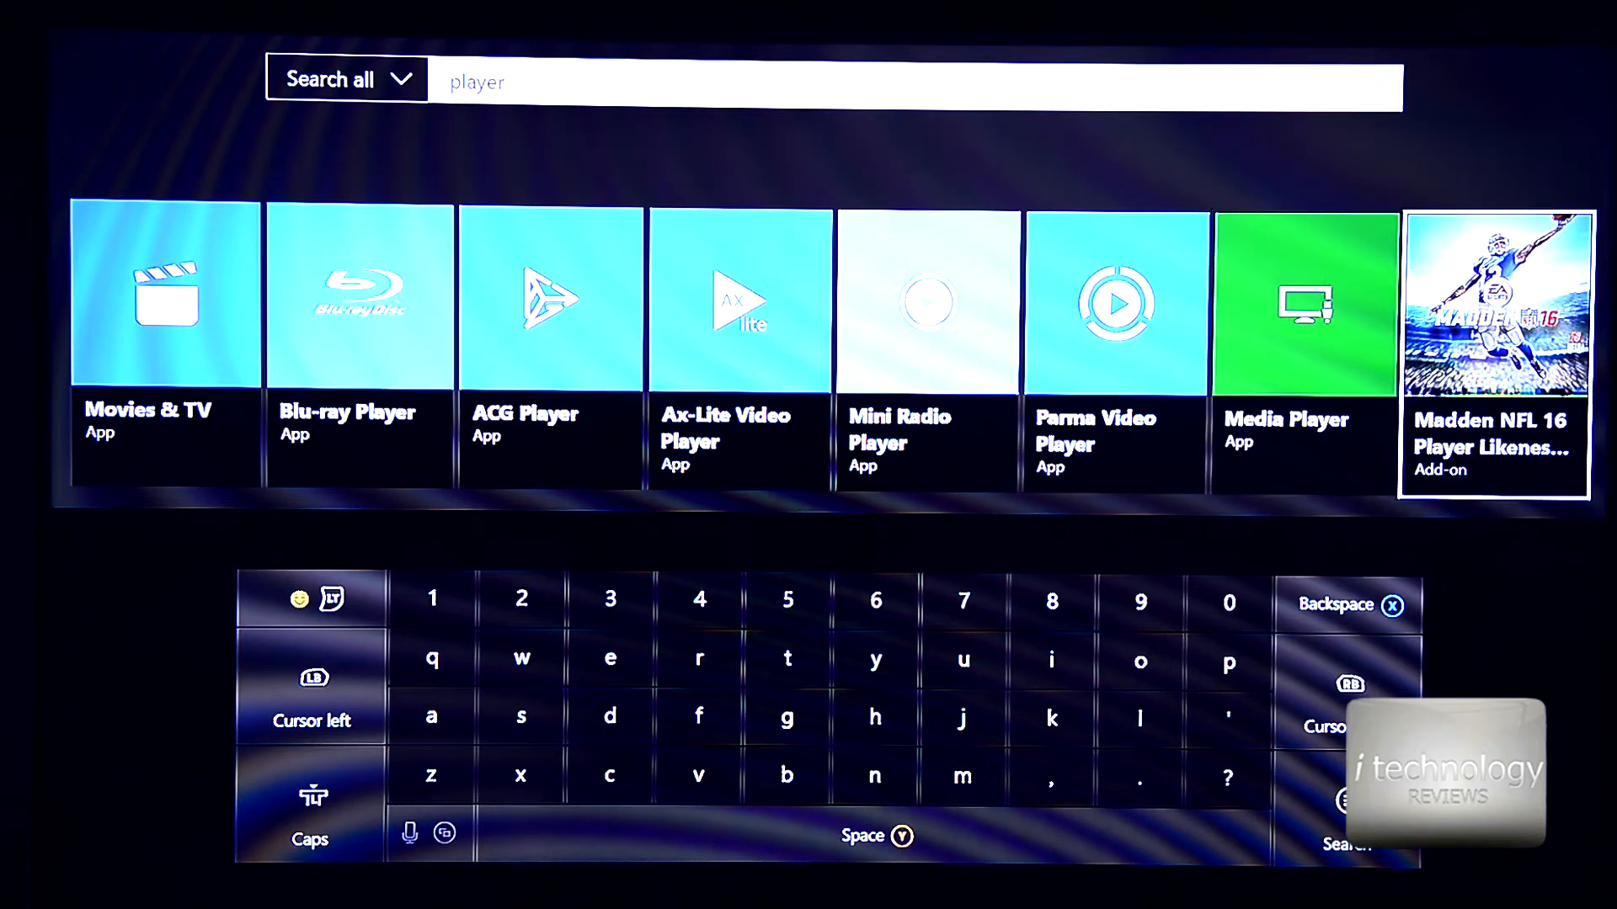
# Choose ACG Player from the 'player' search results to reach its store page.
pyautogui.click(549, 300)
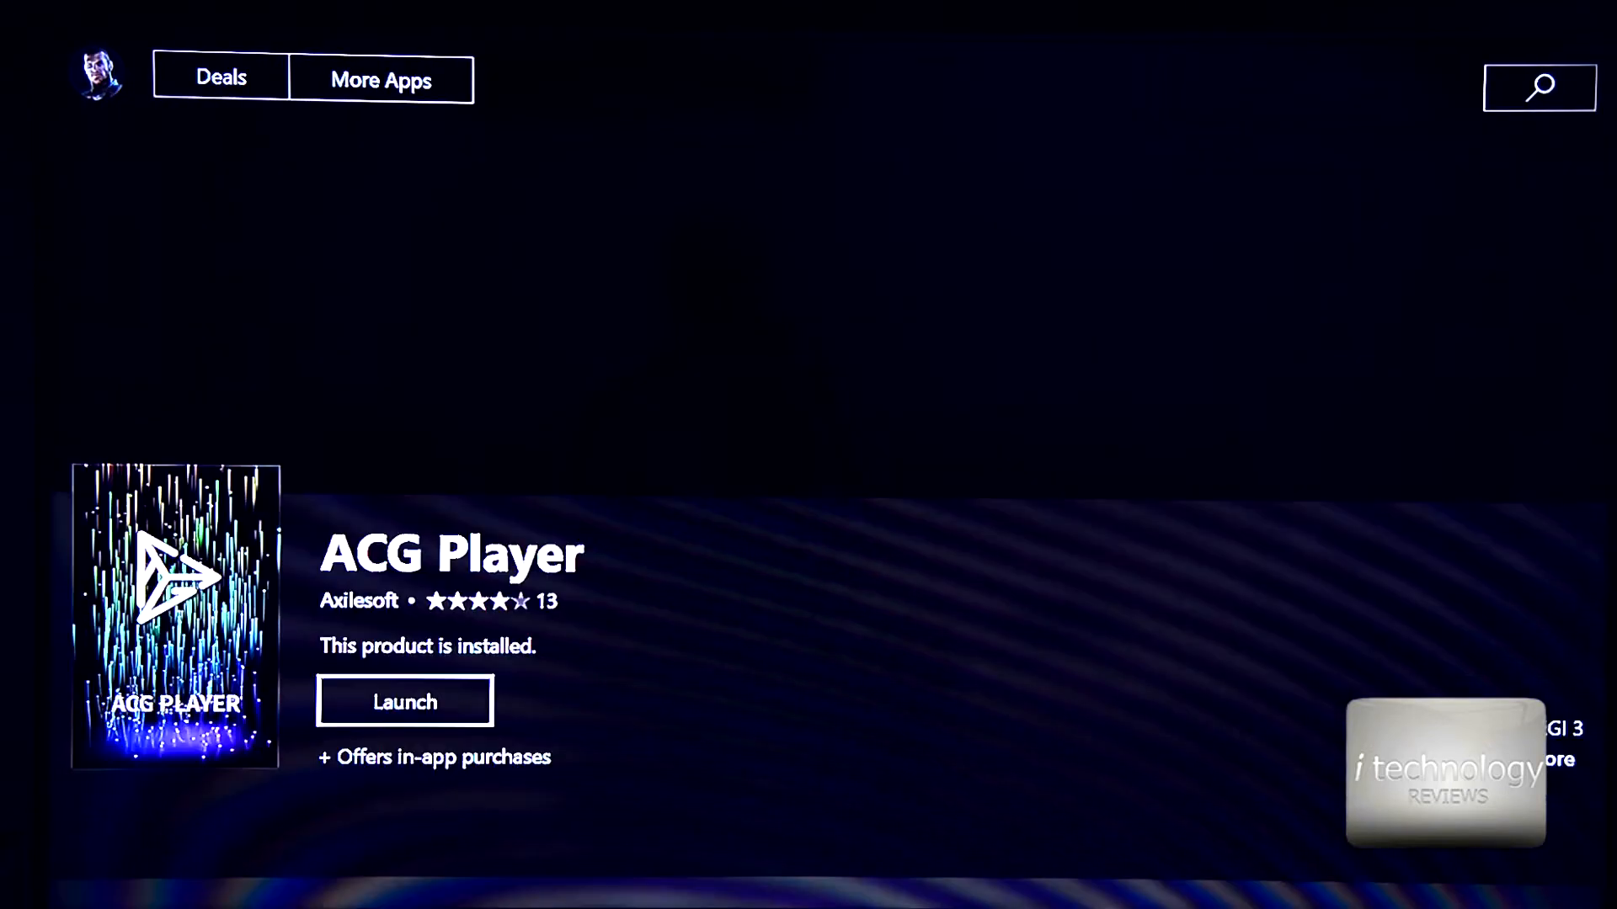
# Launch ACG Player and dismiss its external storage music search prompt.
pyautogui.click(404, 701)
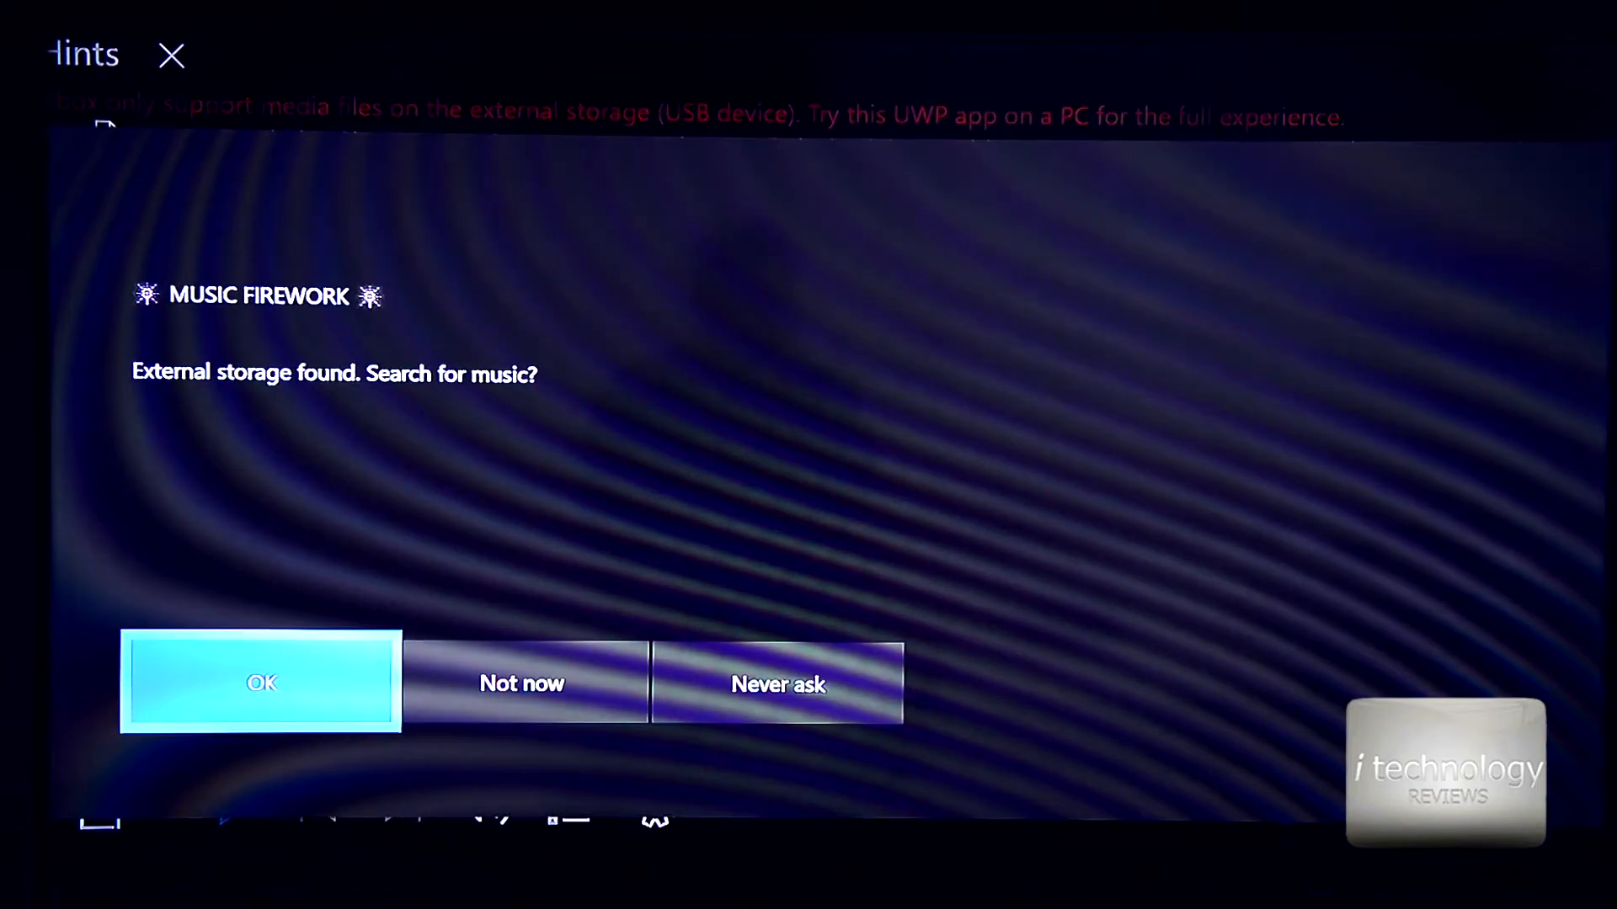
pyautogui.click(261, 682)
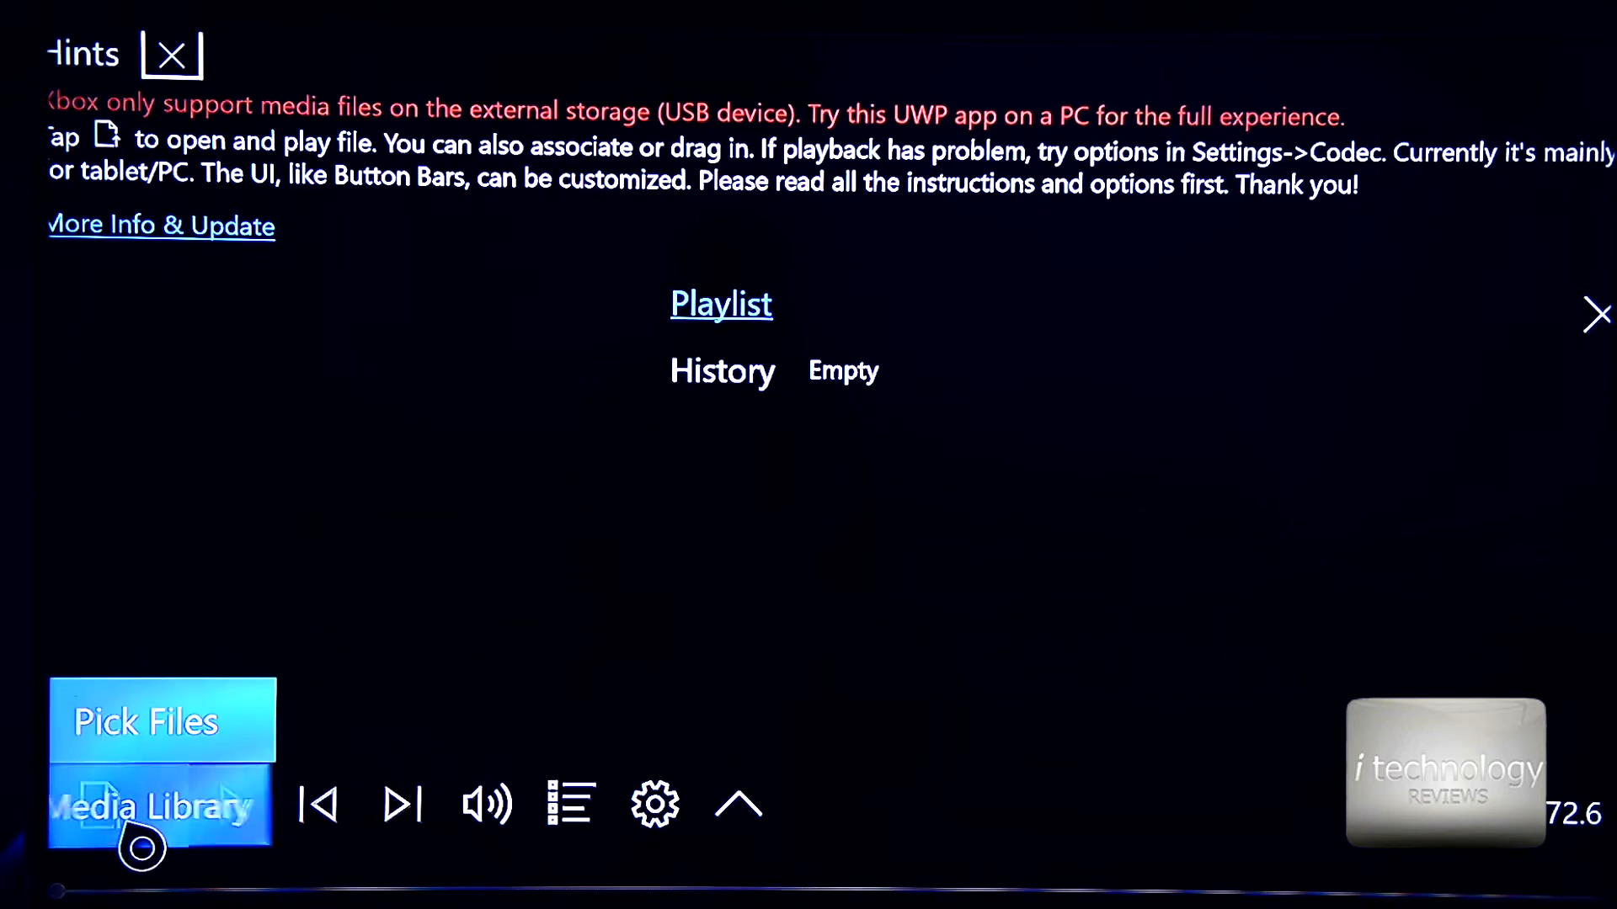
# Pick the FTV_0529 video from the USB drive's UHD Content 2014 folder and open it.
pyautogui.click(148, 721)
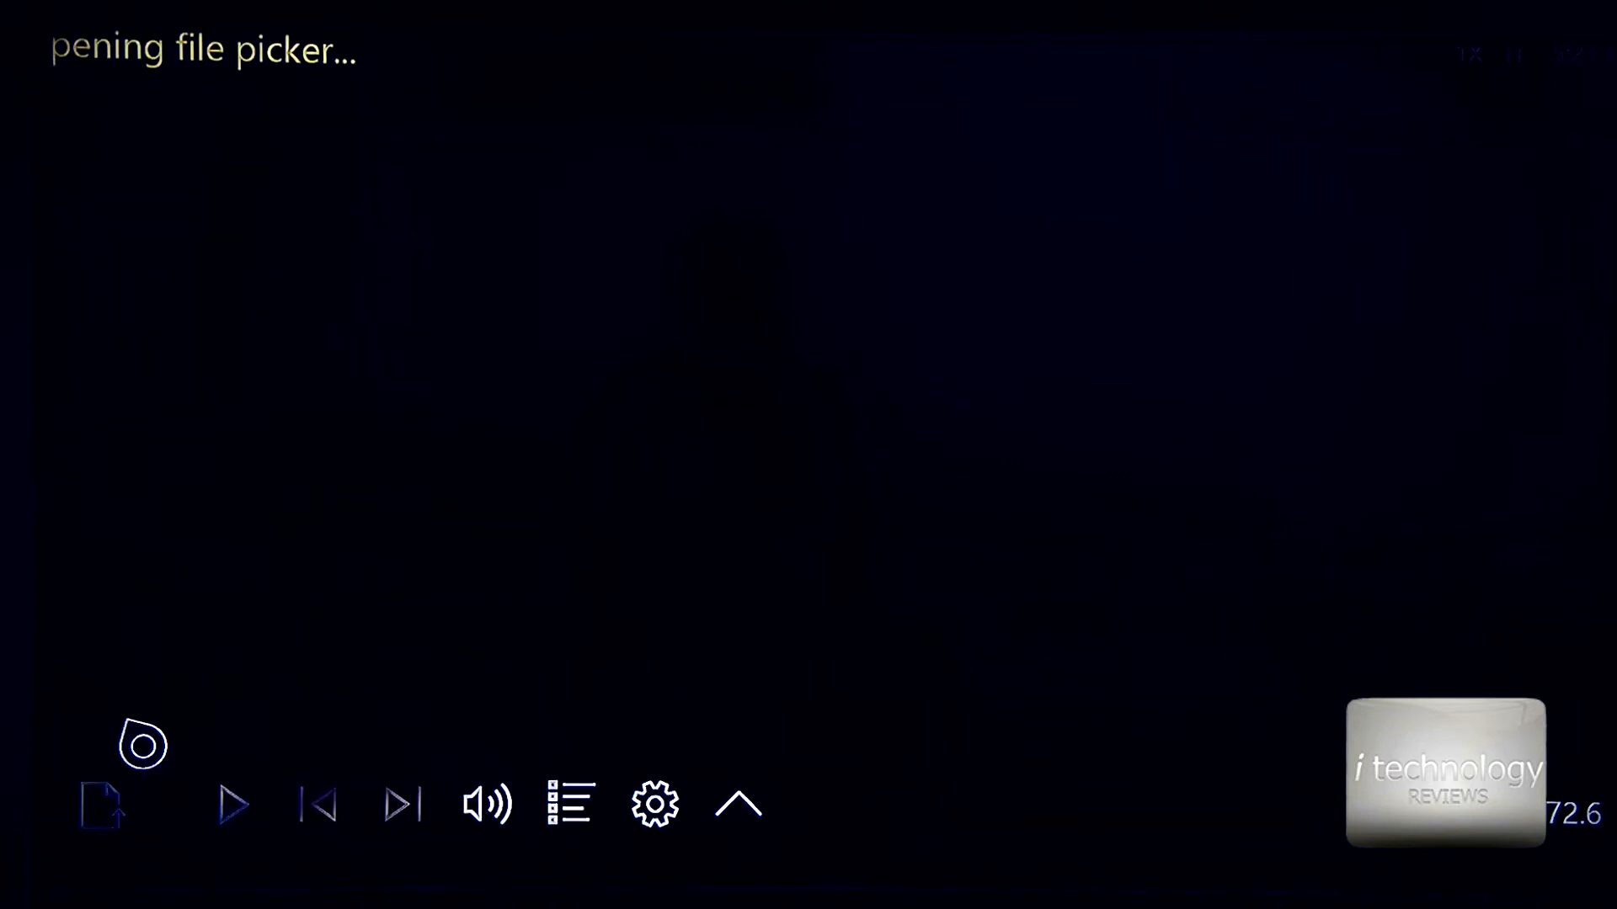
pyautogui.click(100, 805)
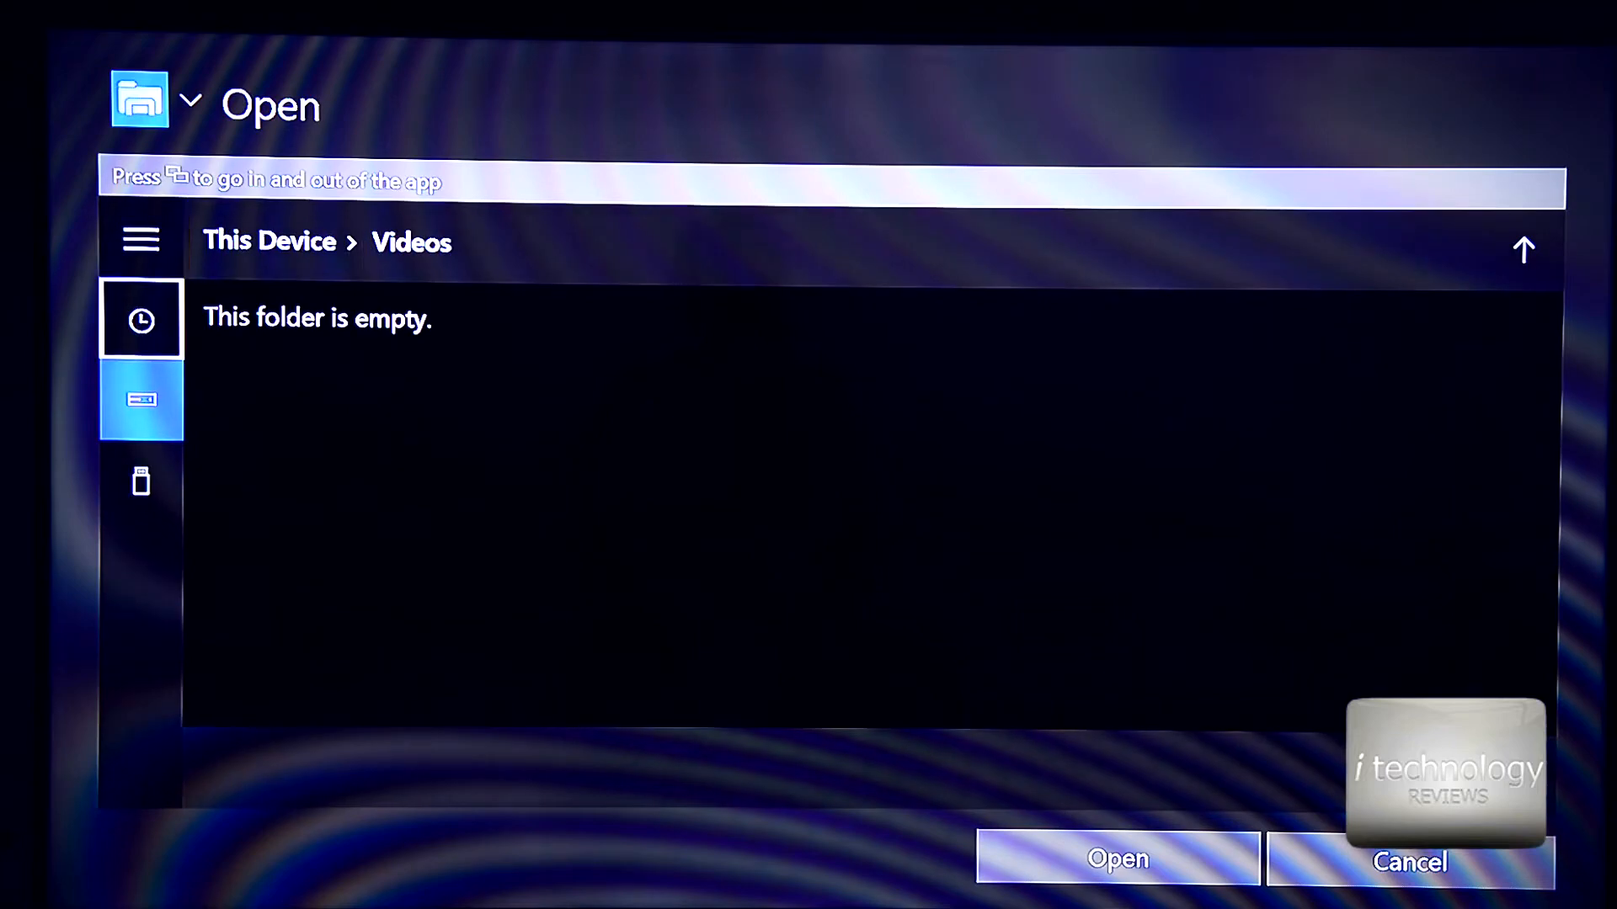
pyautogui.click(141, 480)
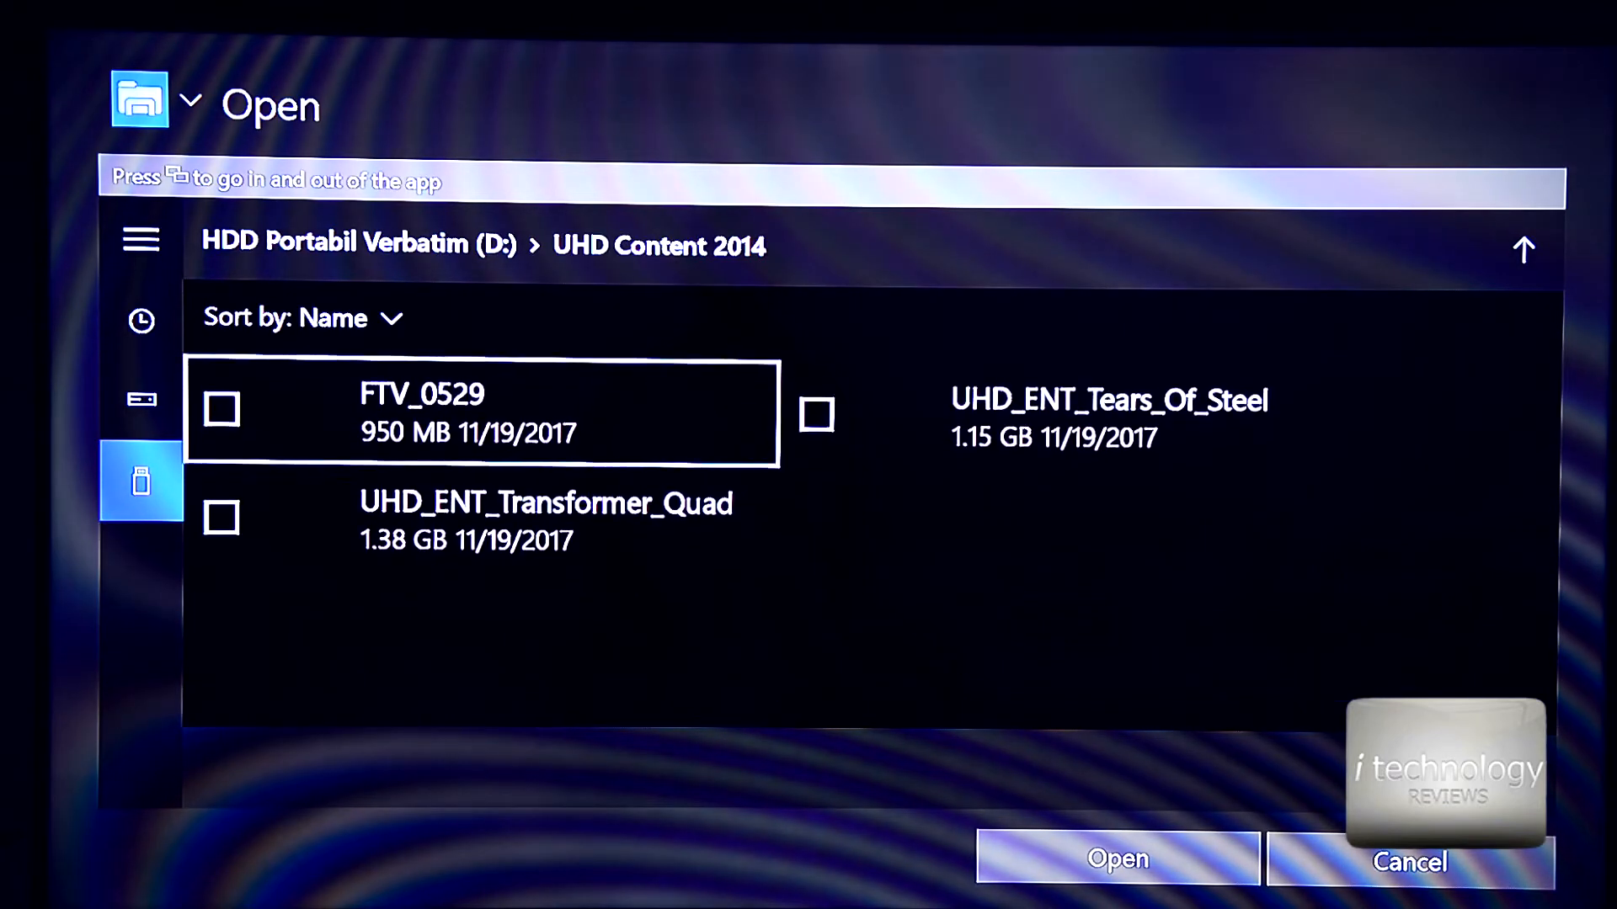
pyautogui.click(219, 409)
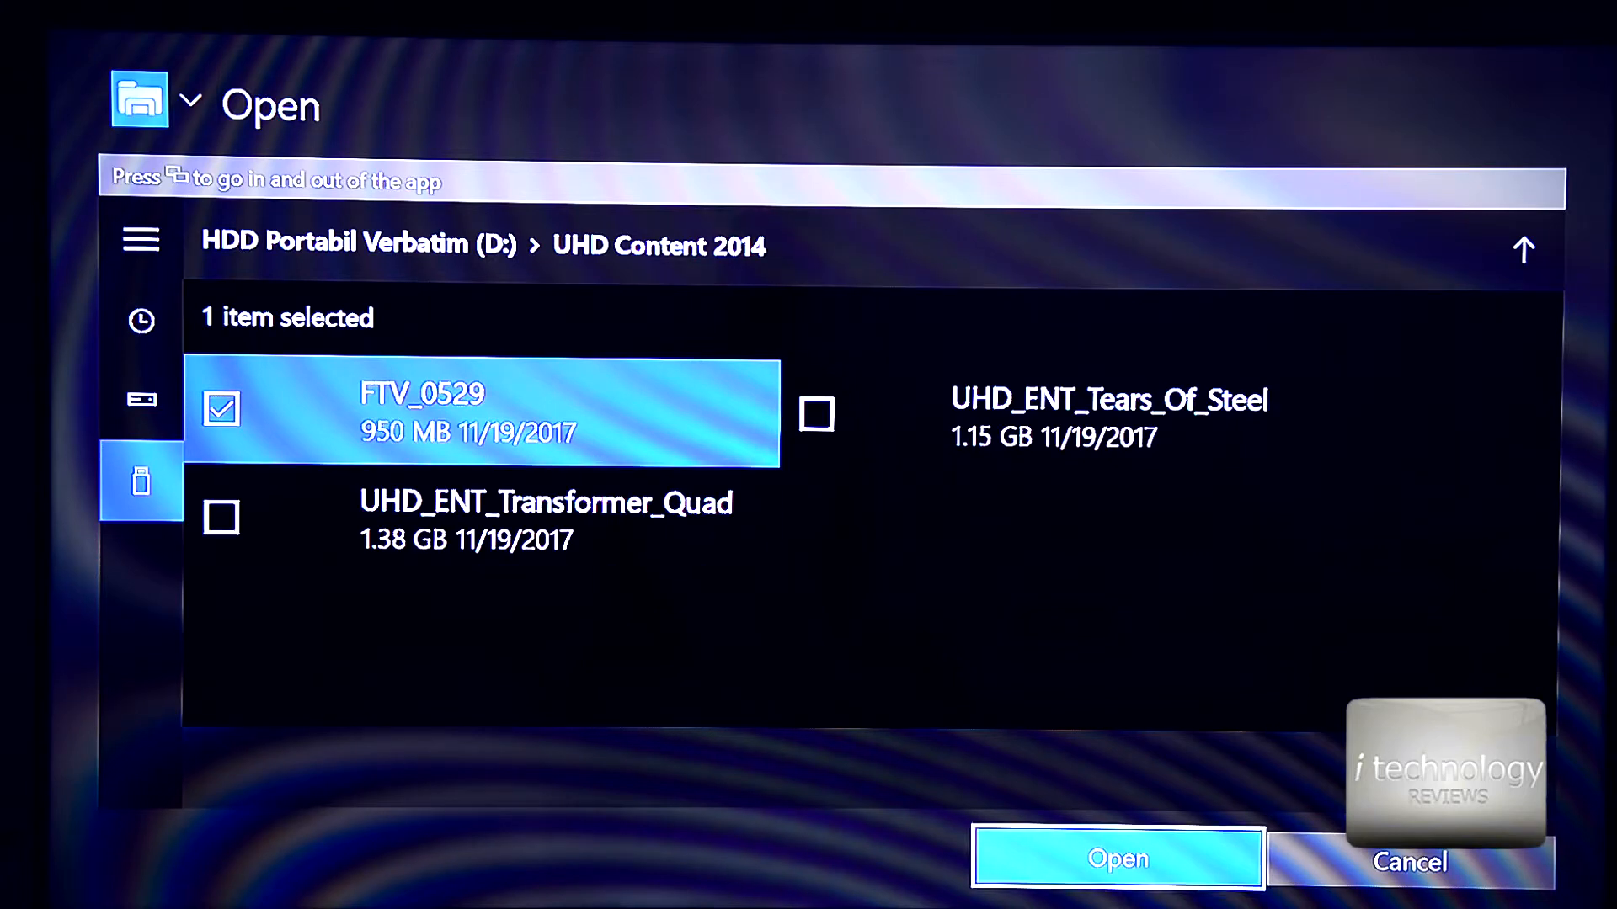
pyautogui.click(1116, 859)
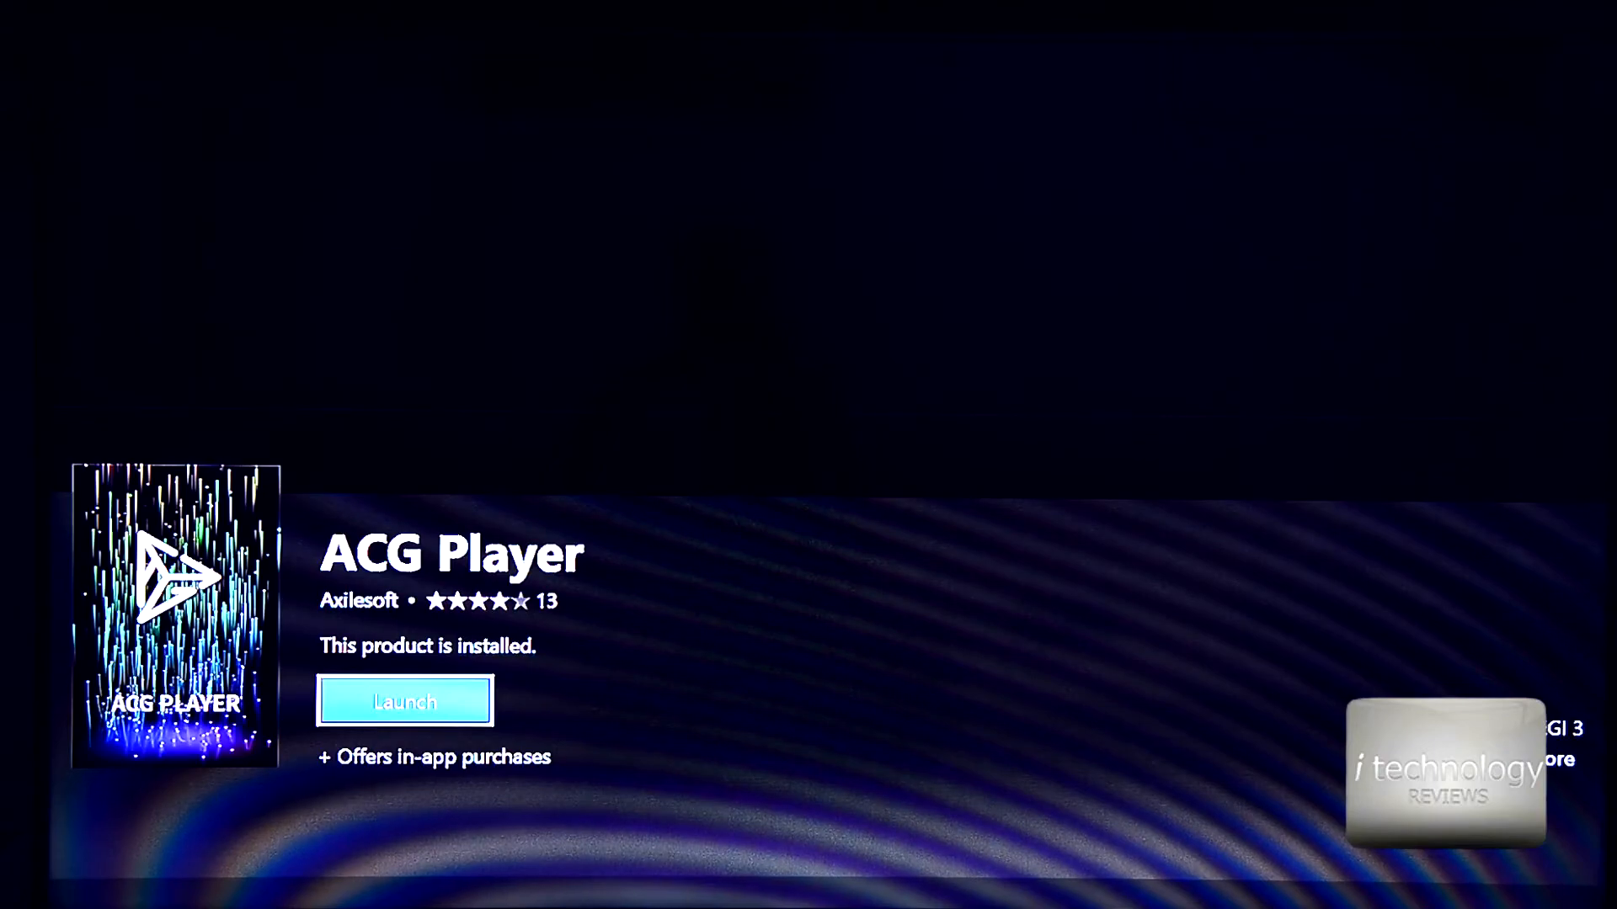
# Relaunch ACG Player and open the 24.0 GB movie with its 68.1 KB companion file from the USB drive.
pyautogui.click(405, 700)
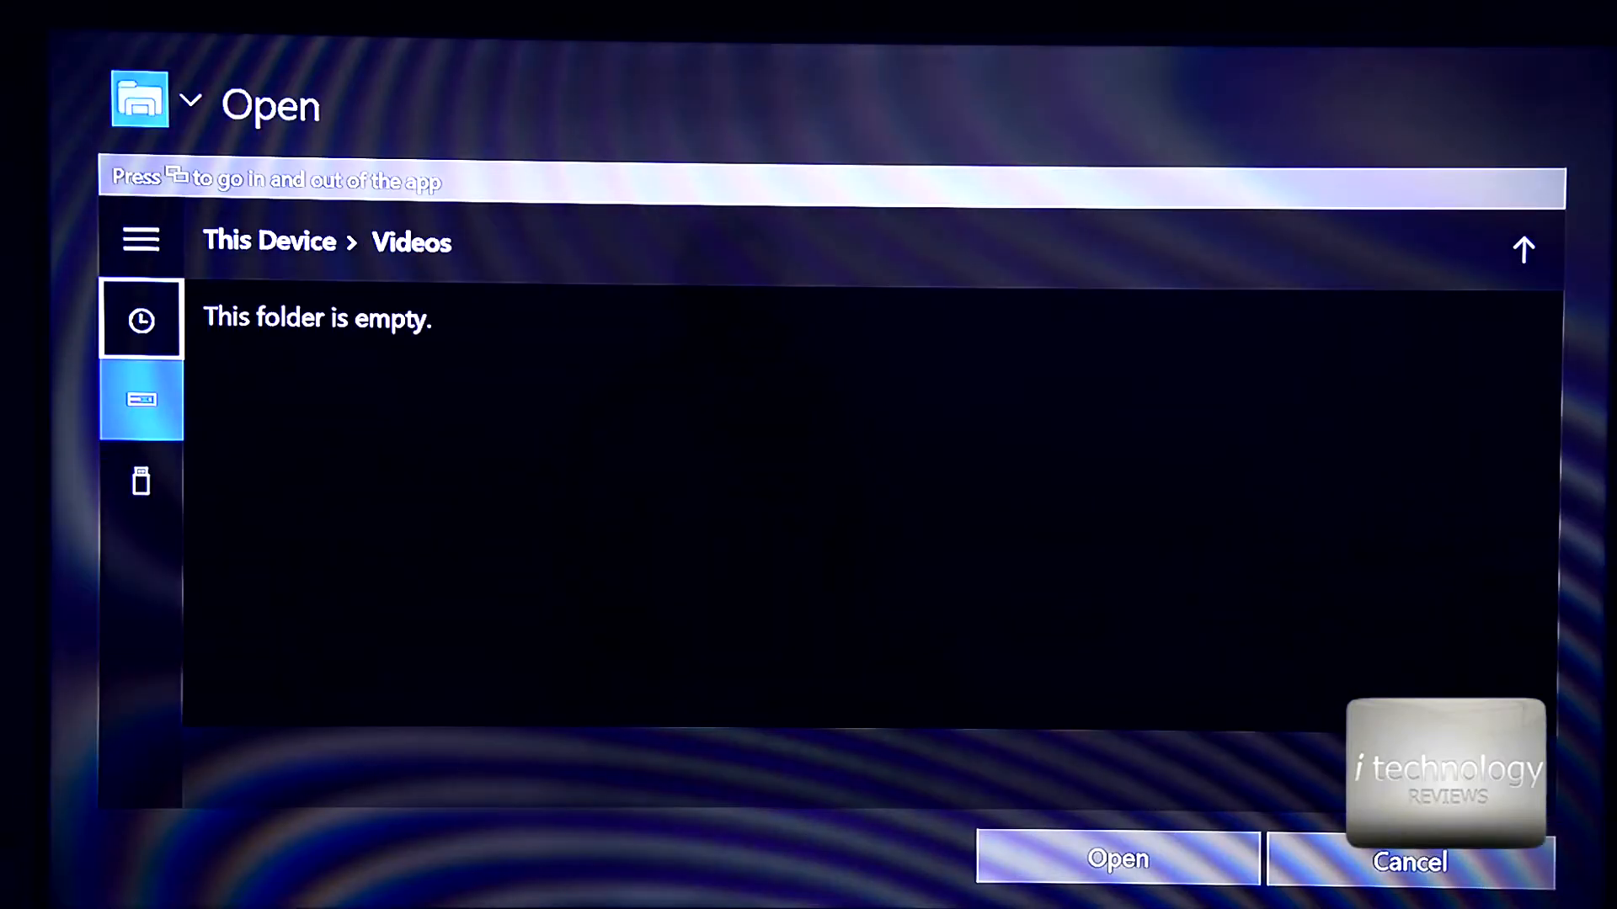
pyautogui.click(139, 480)
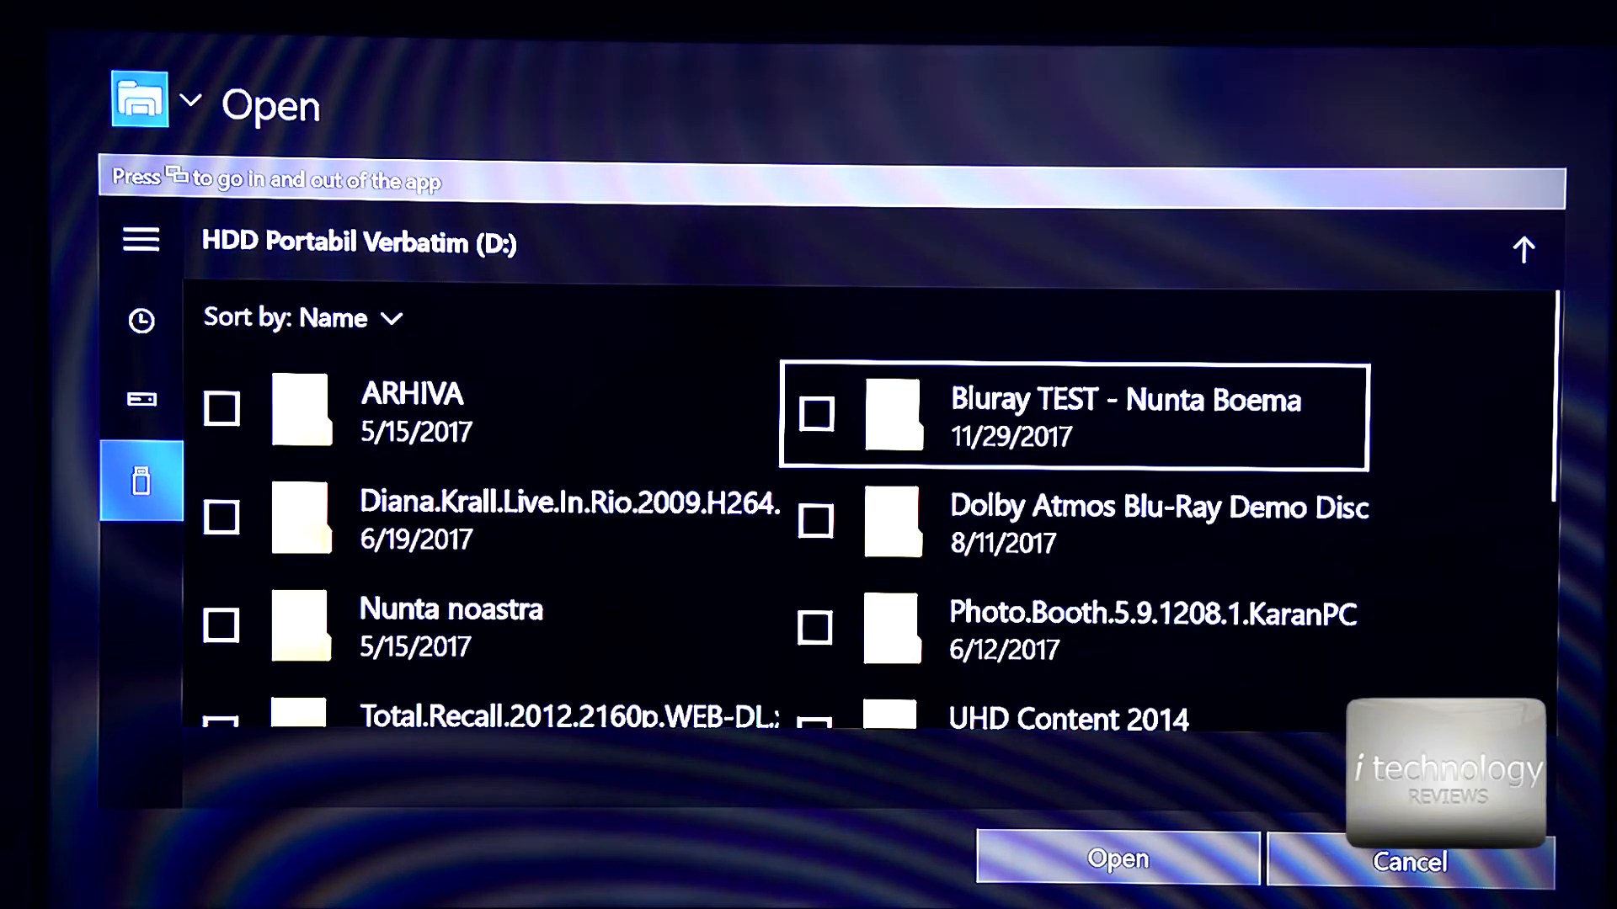
pyautogui.scroll(-3)
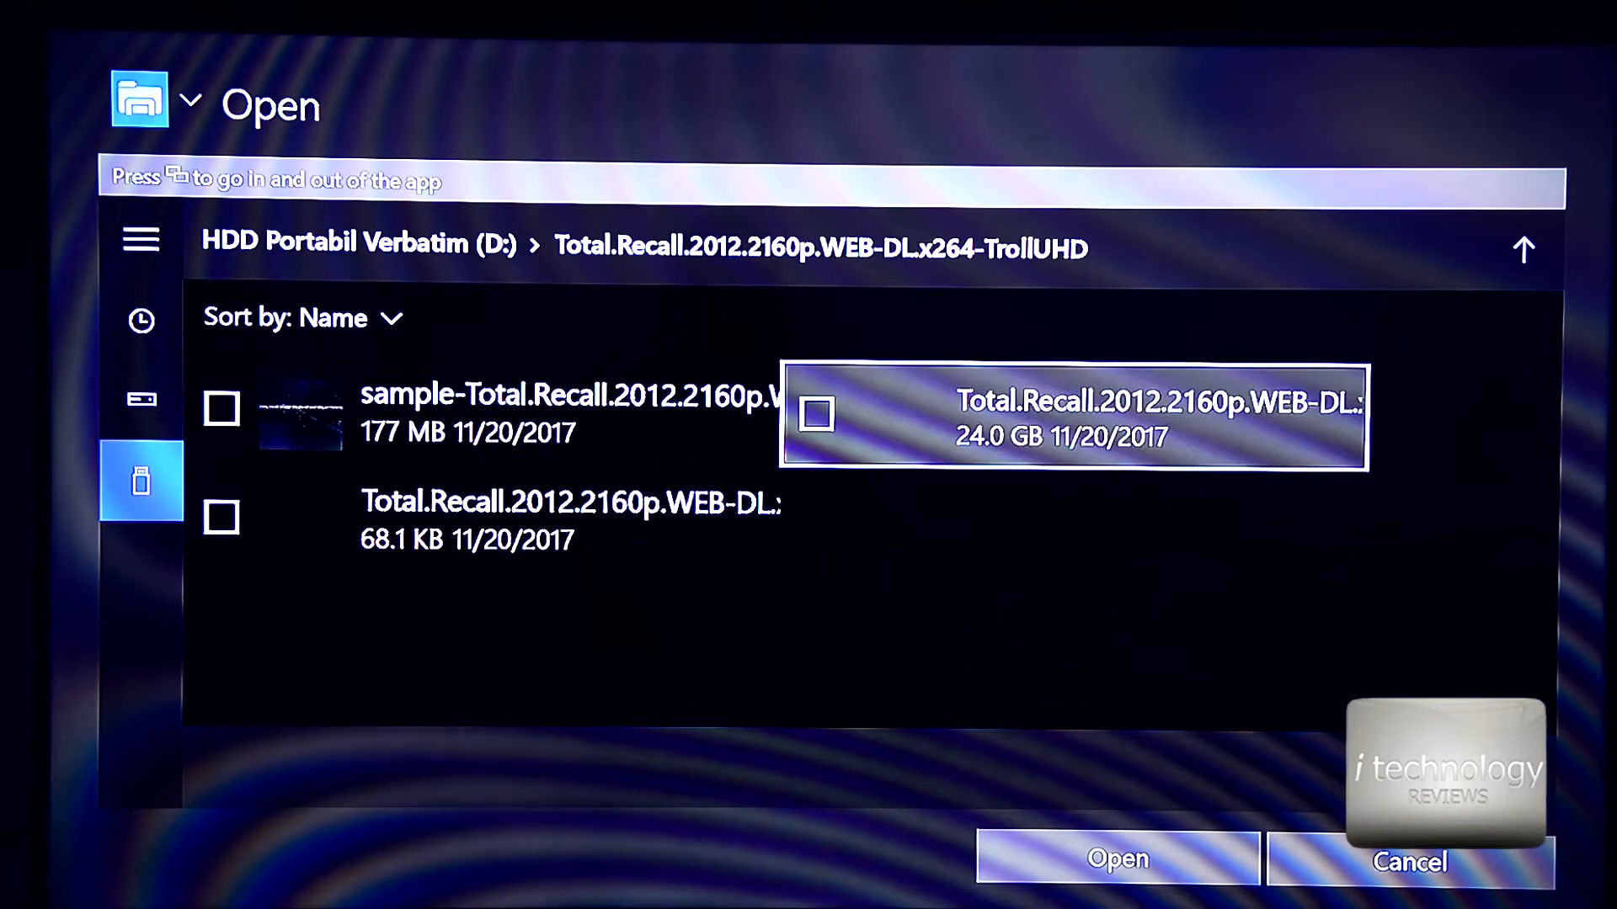
pyautogui.click(818, 416)
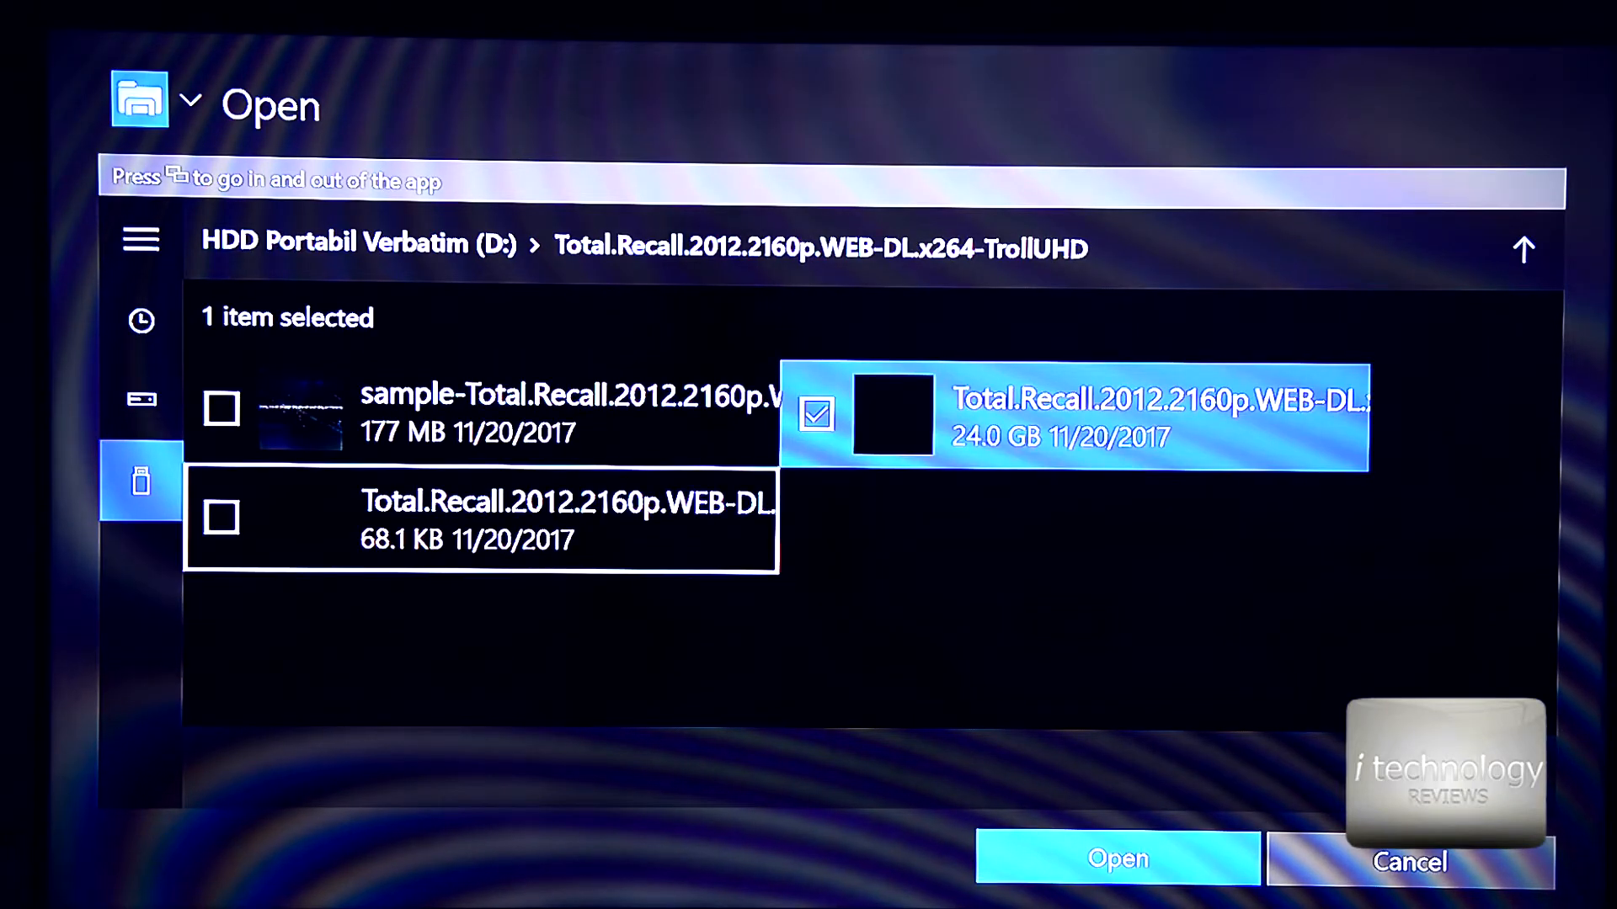
pyautogui.click(218, 517)
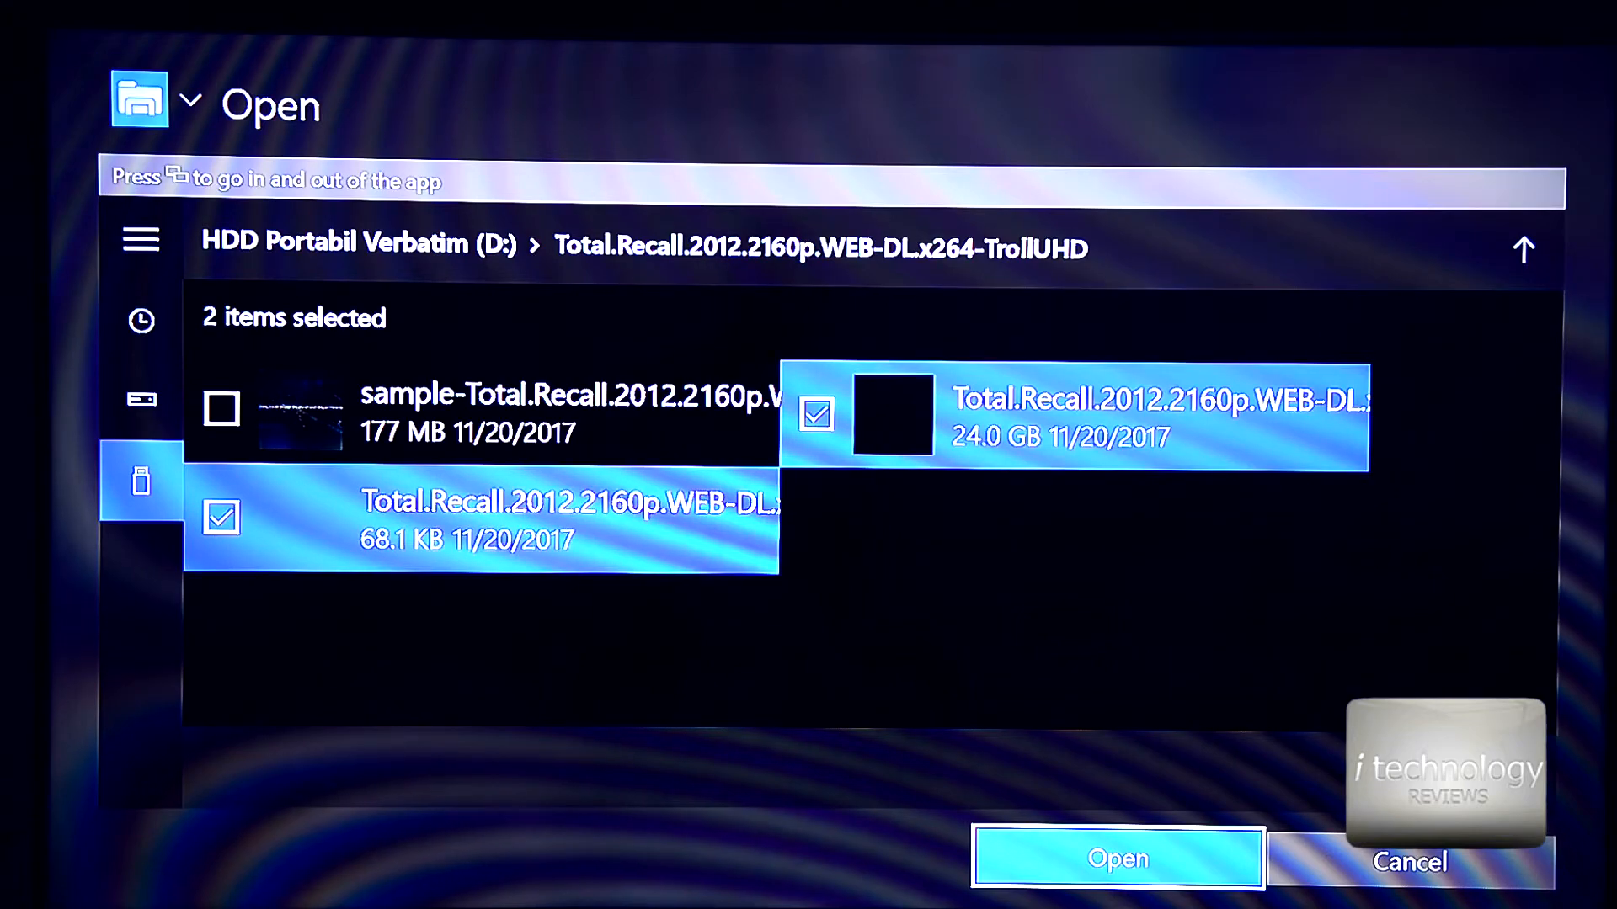
pyautogui.click(1117, 857)
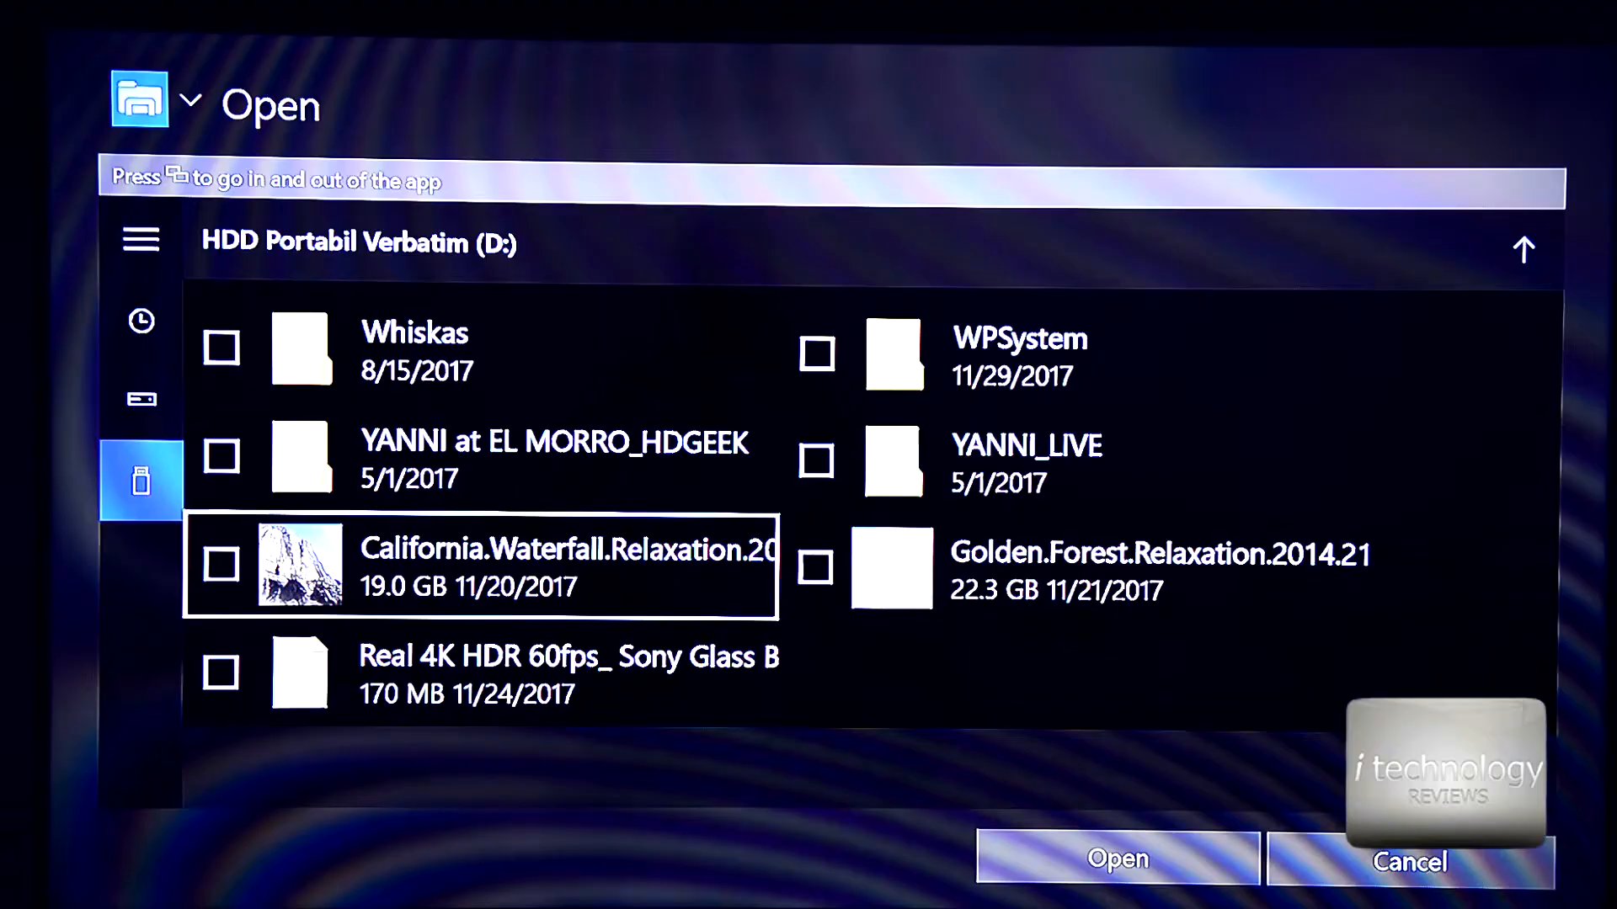
# Open the California Waterfall Relaxation video instead and bring up the player's settings.
pyautogui.click(219, 566)
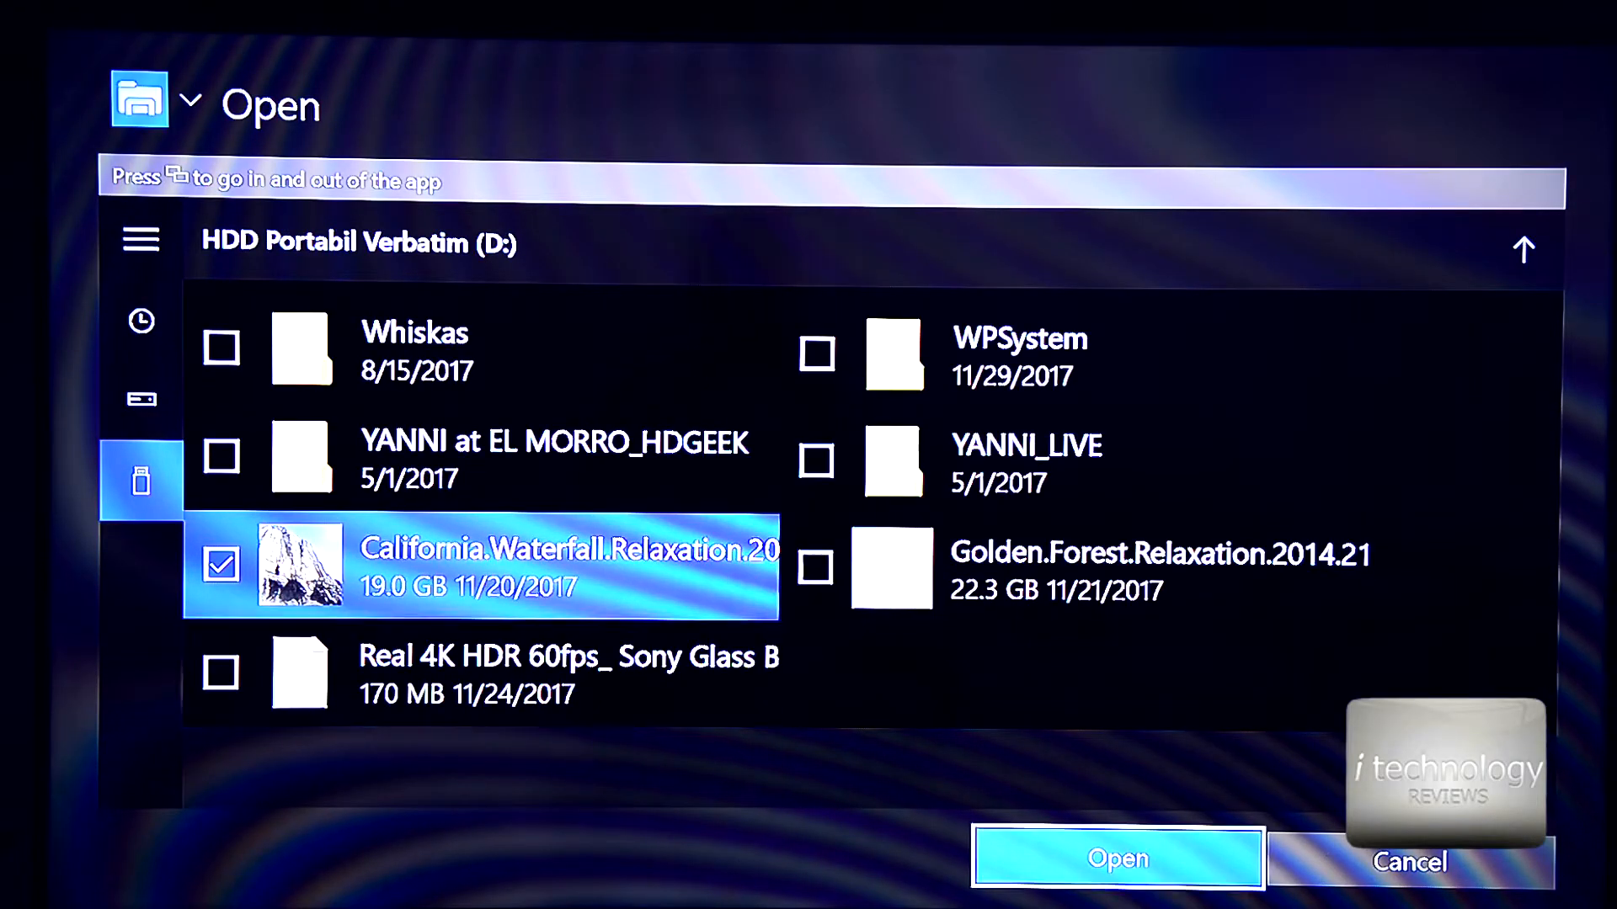
pyautogui.click(1119, 858)
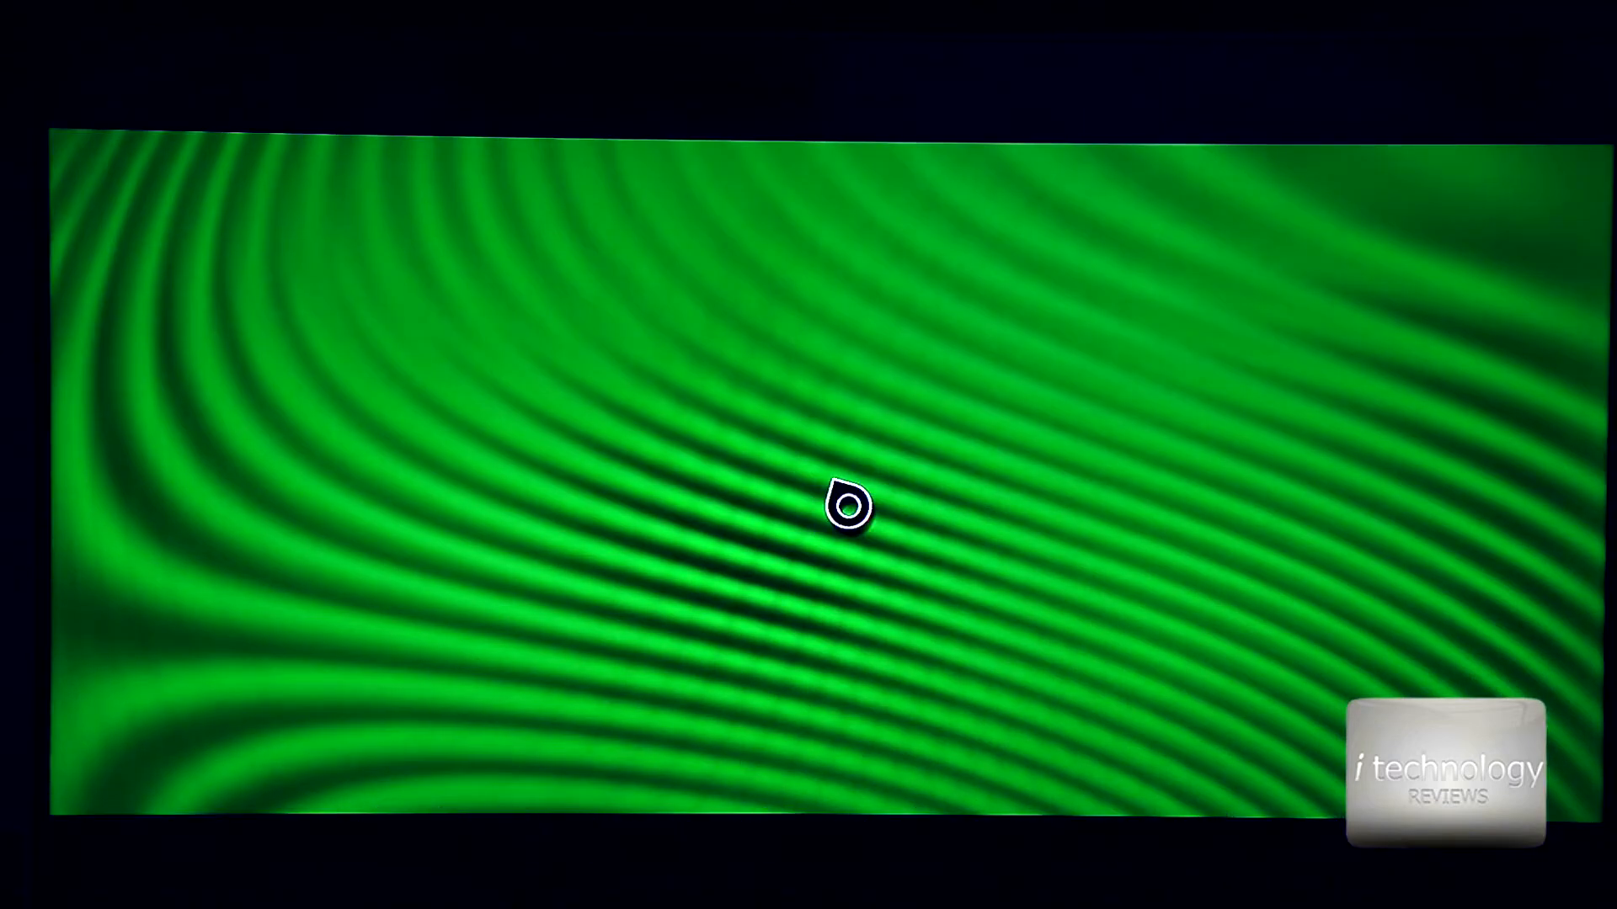
pyautogui.click(847, 507)
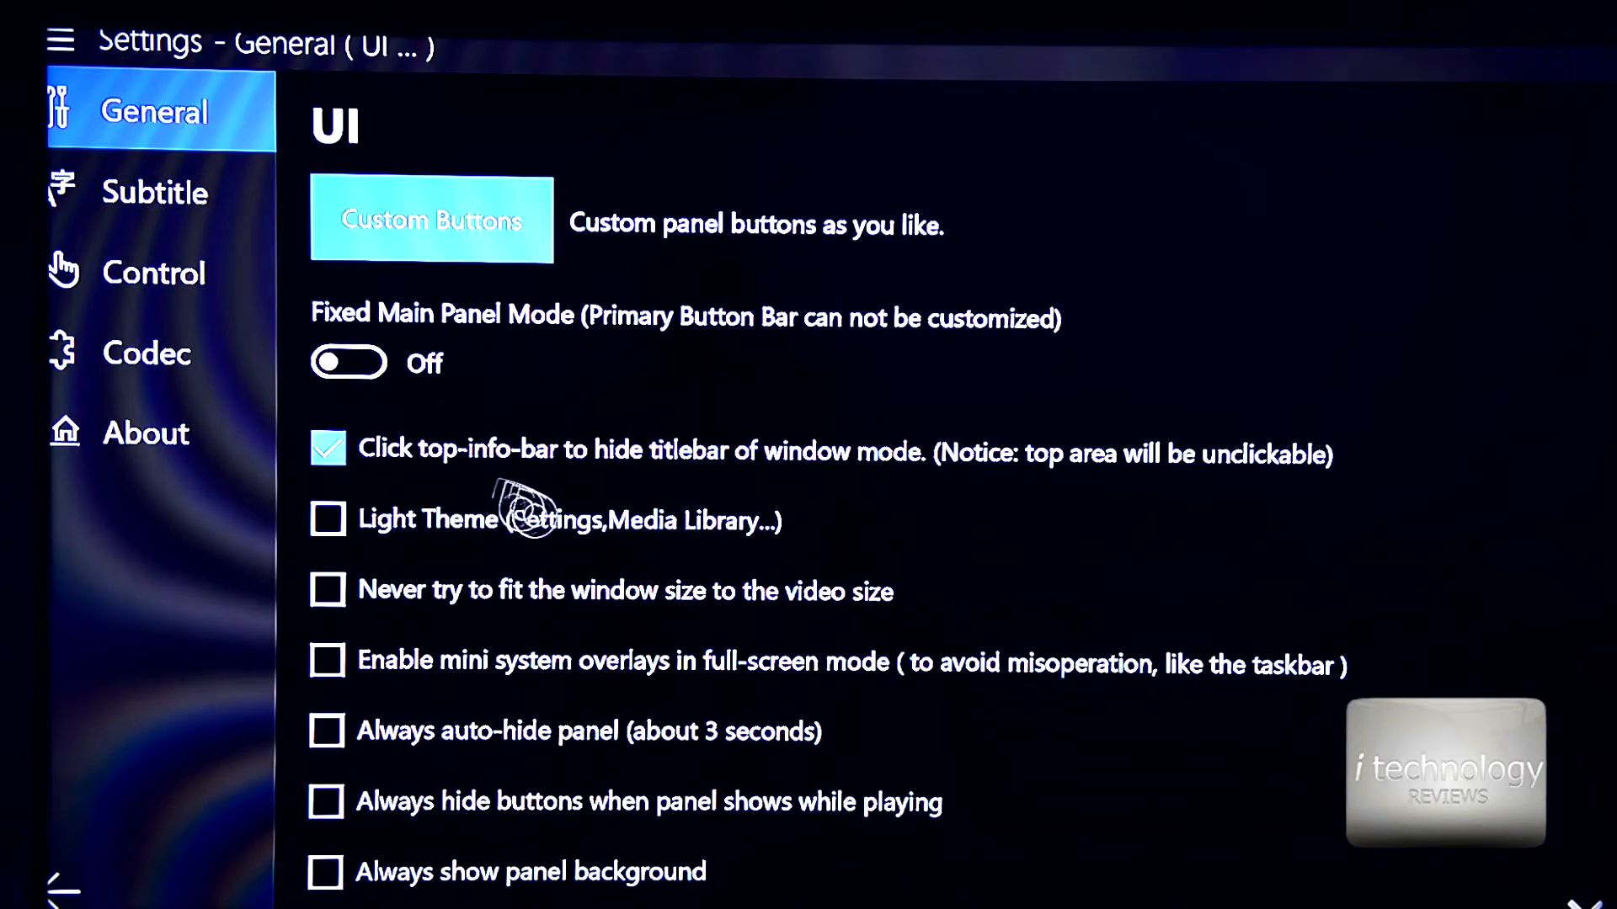
# In Codec settings, turn Software Decoding Audio off and allow dropping frames for A/V sync.
pyautogui.click(146, 352)
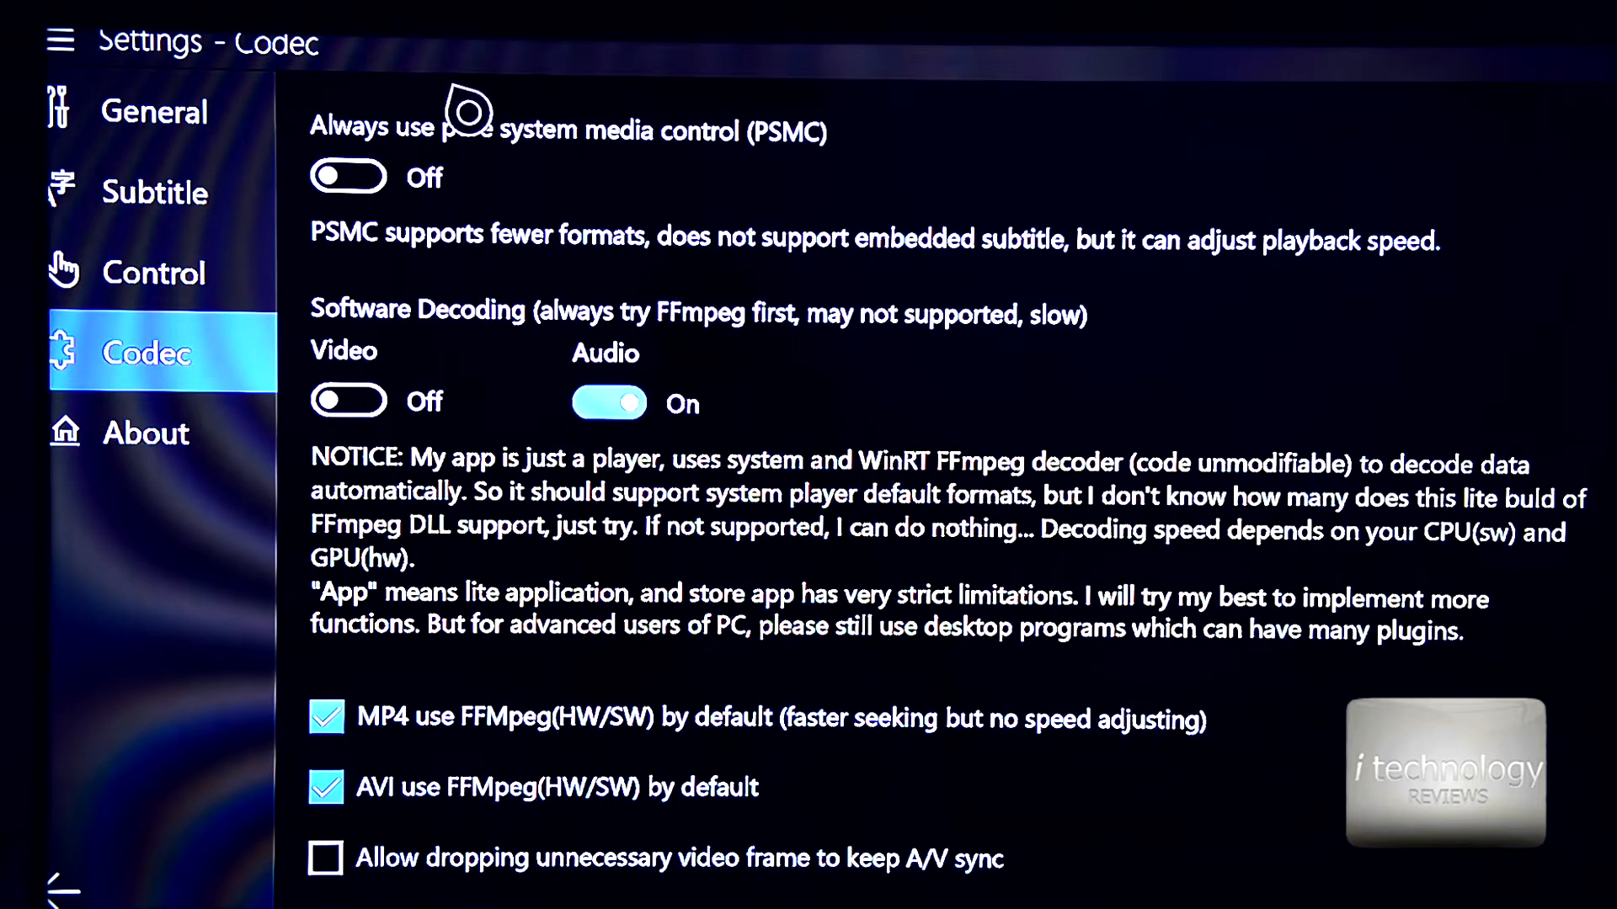
pyautogui.click(608, 402)
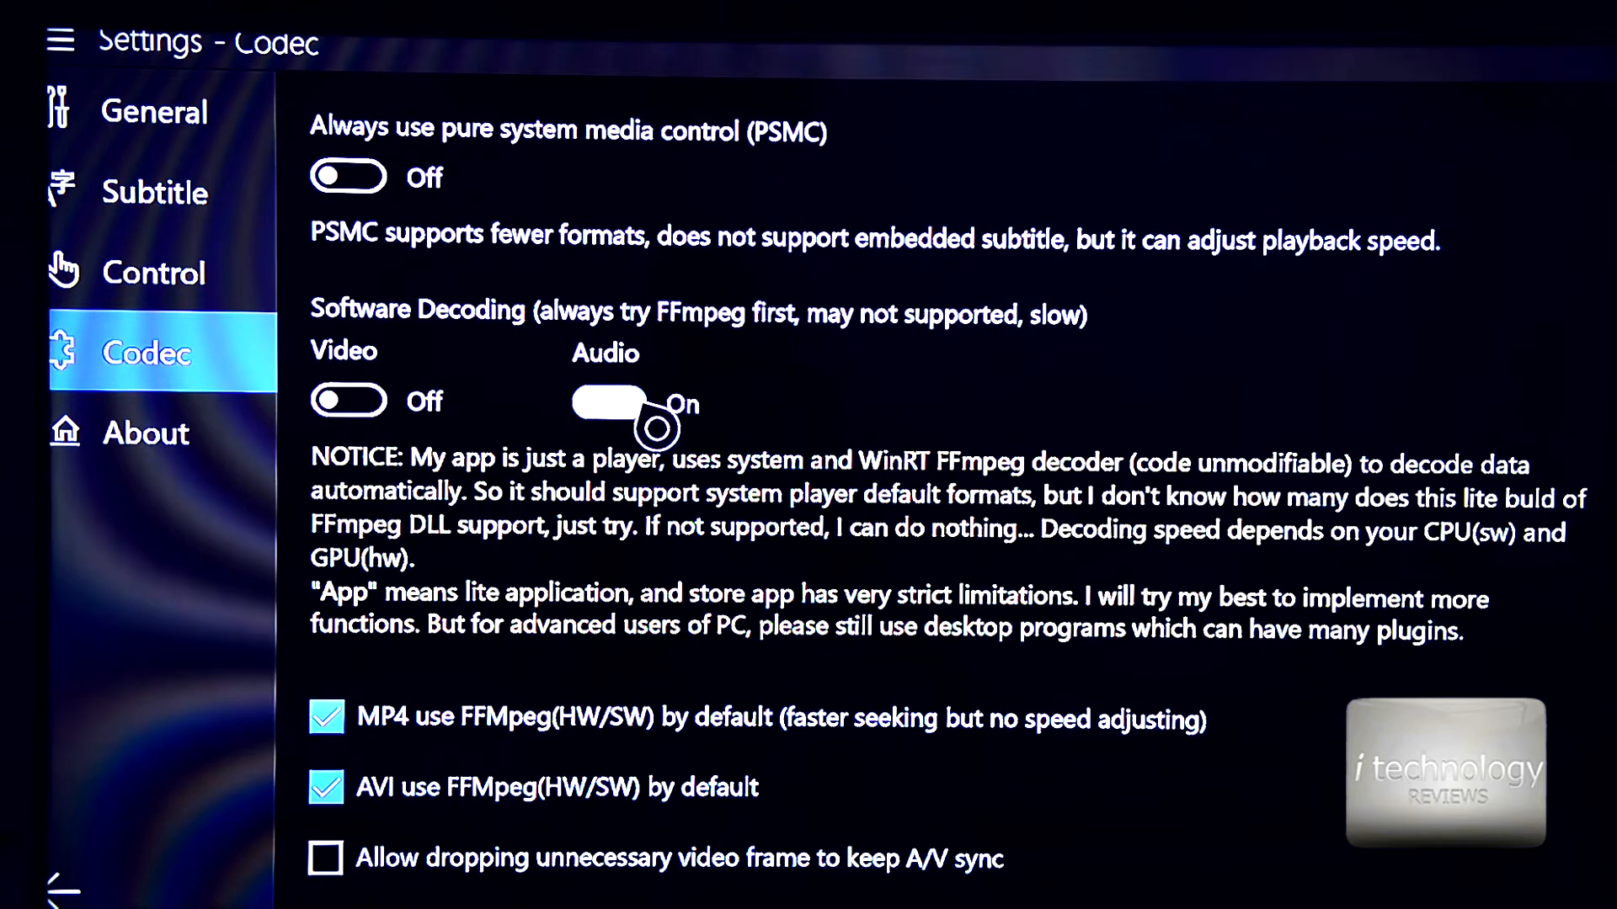
pyautogui.click(608, 401)
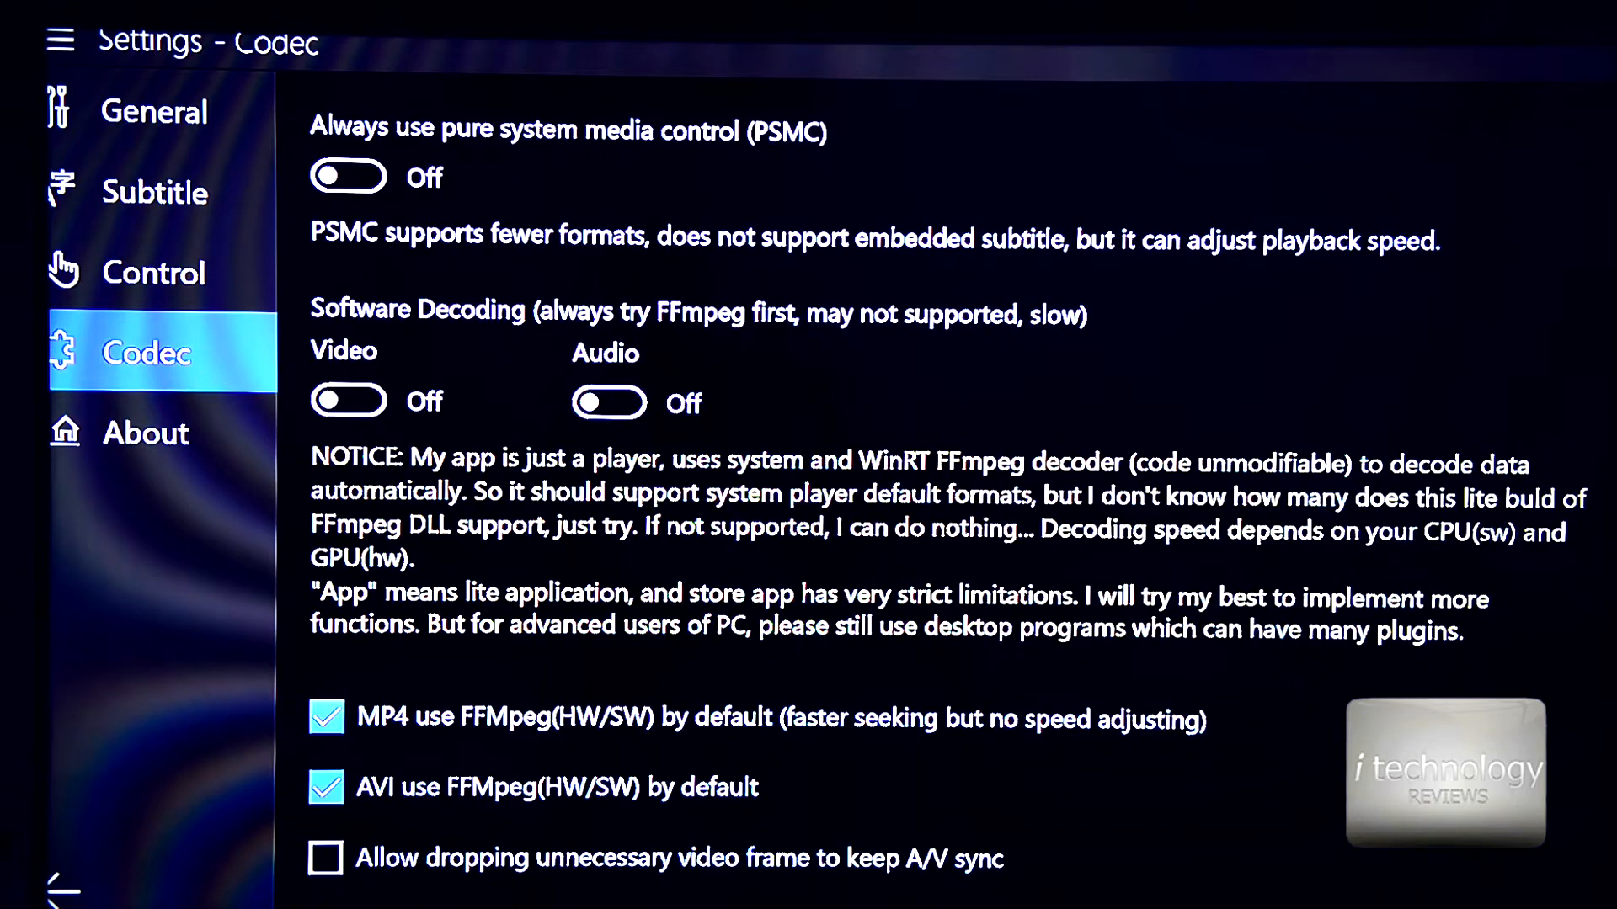
pyautogui.click(325, 857)
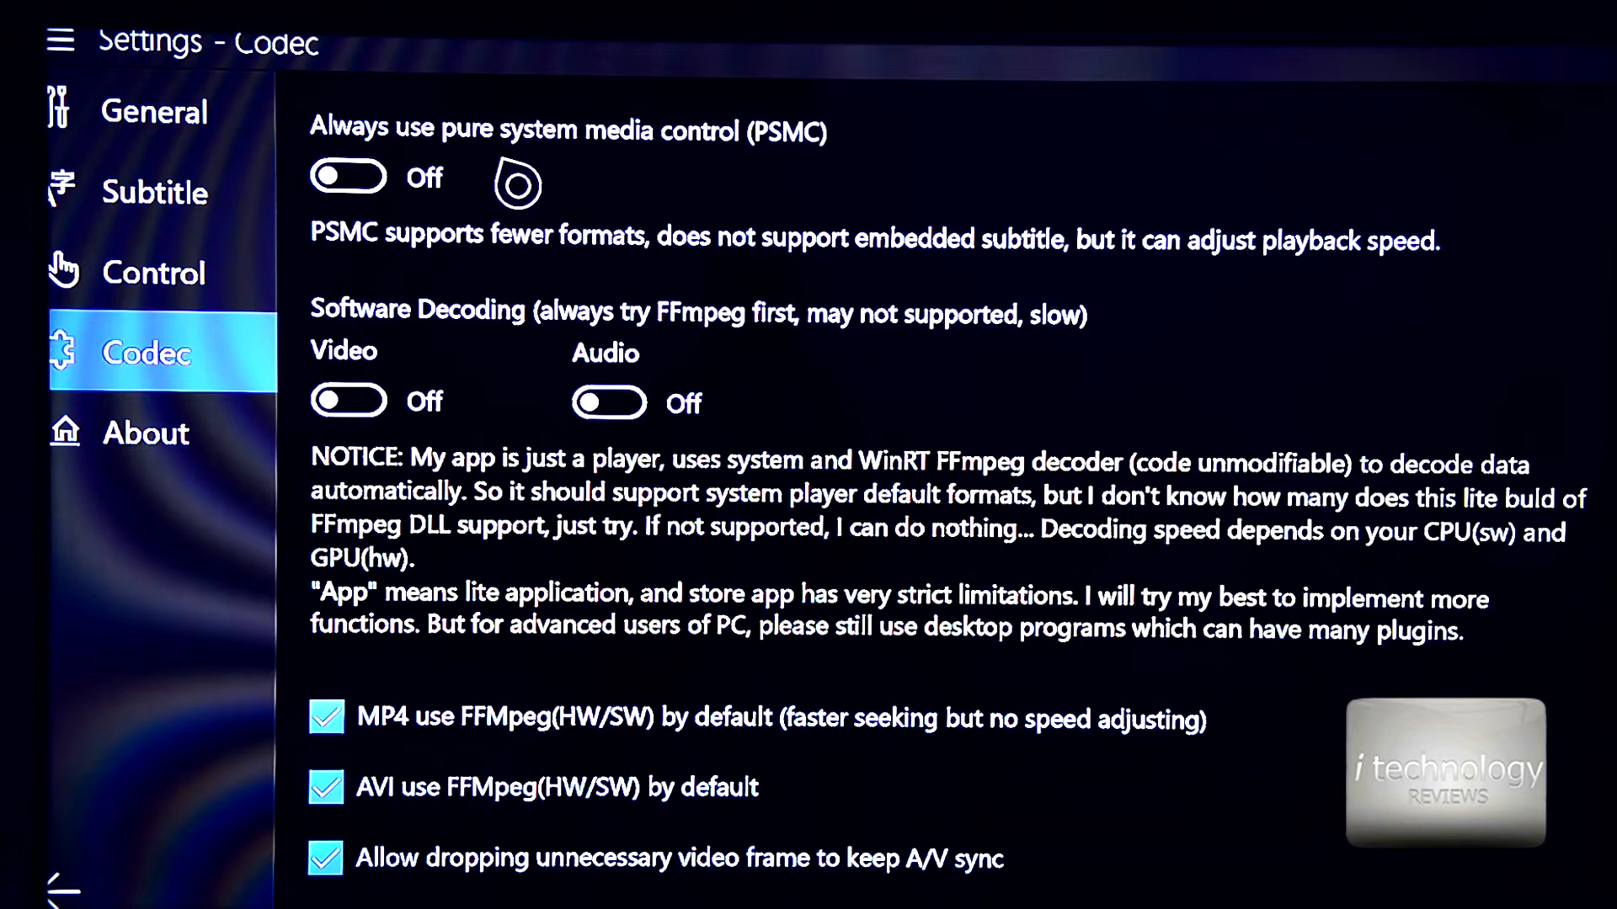
pyautogui.moveTo(626, 185)
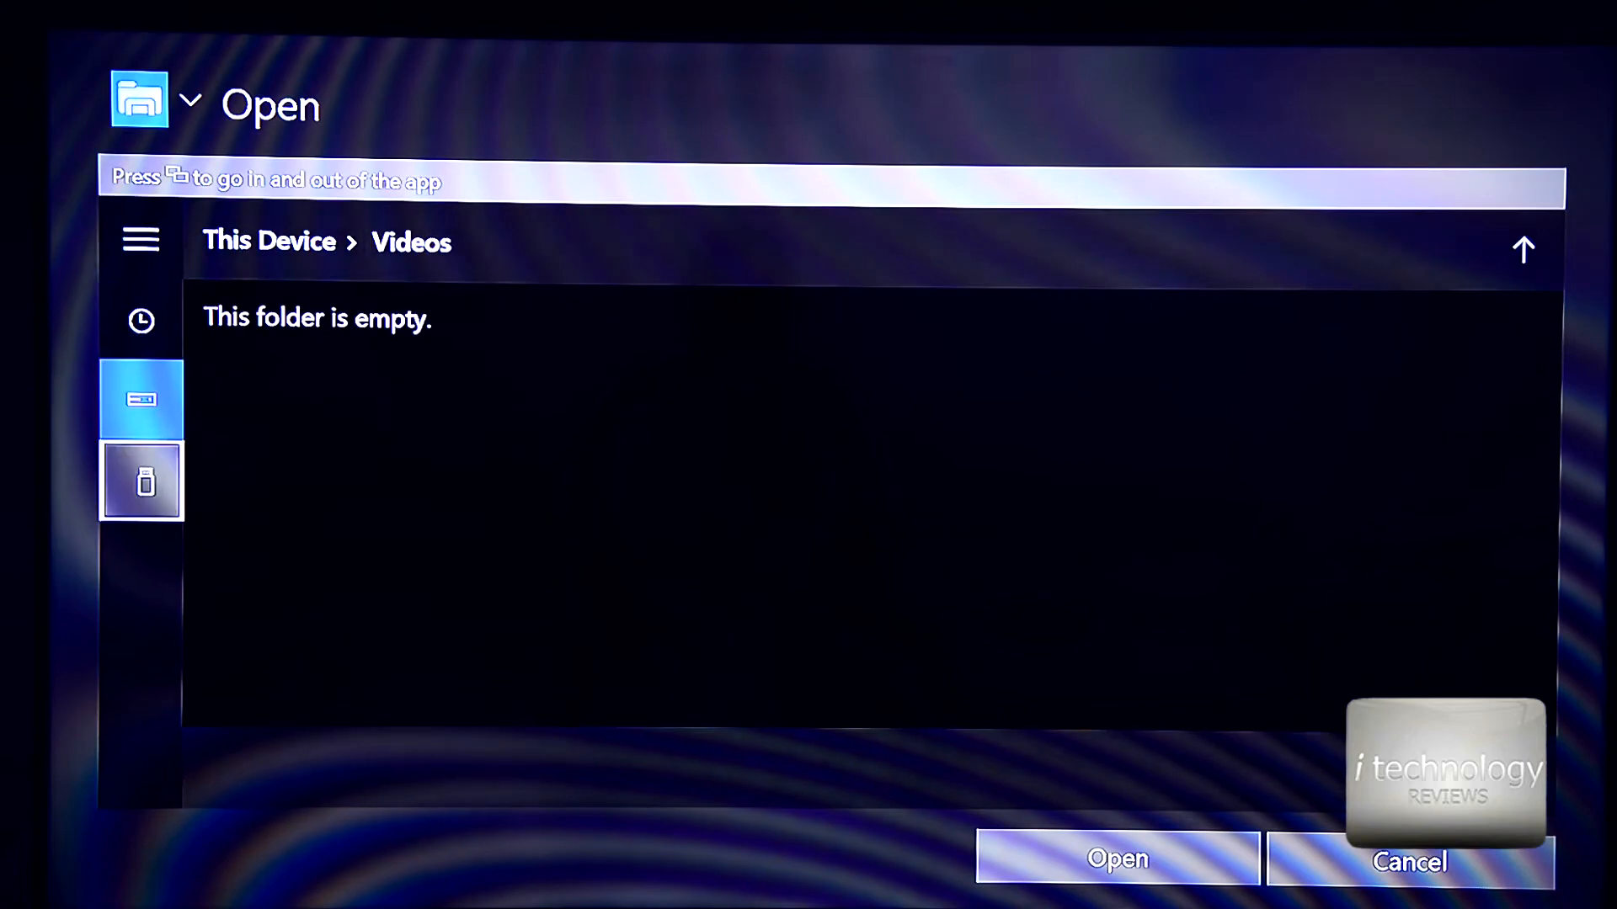
# Open the UHD_ENT_Tears_Of_Steel clip from the portable drive's UHD Content 2014 folder.
pyautogui.click(142, 480)
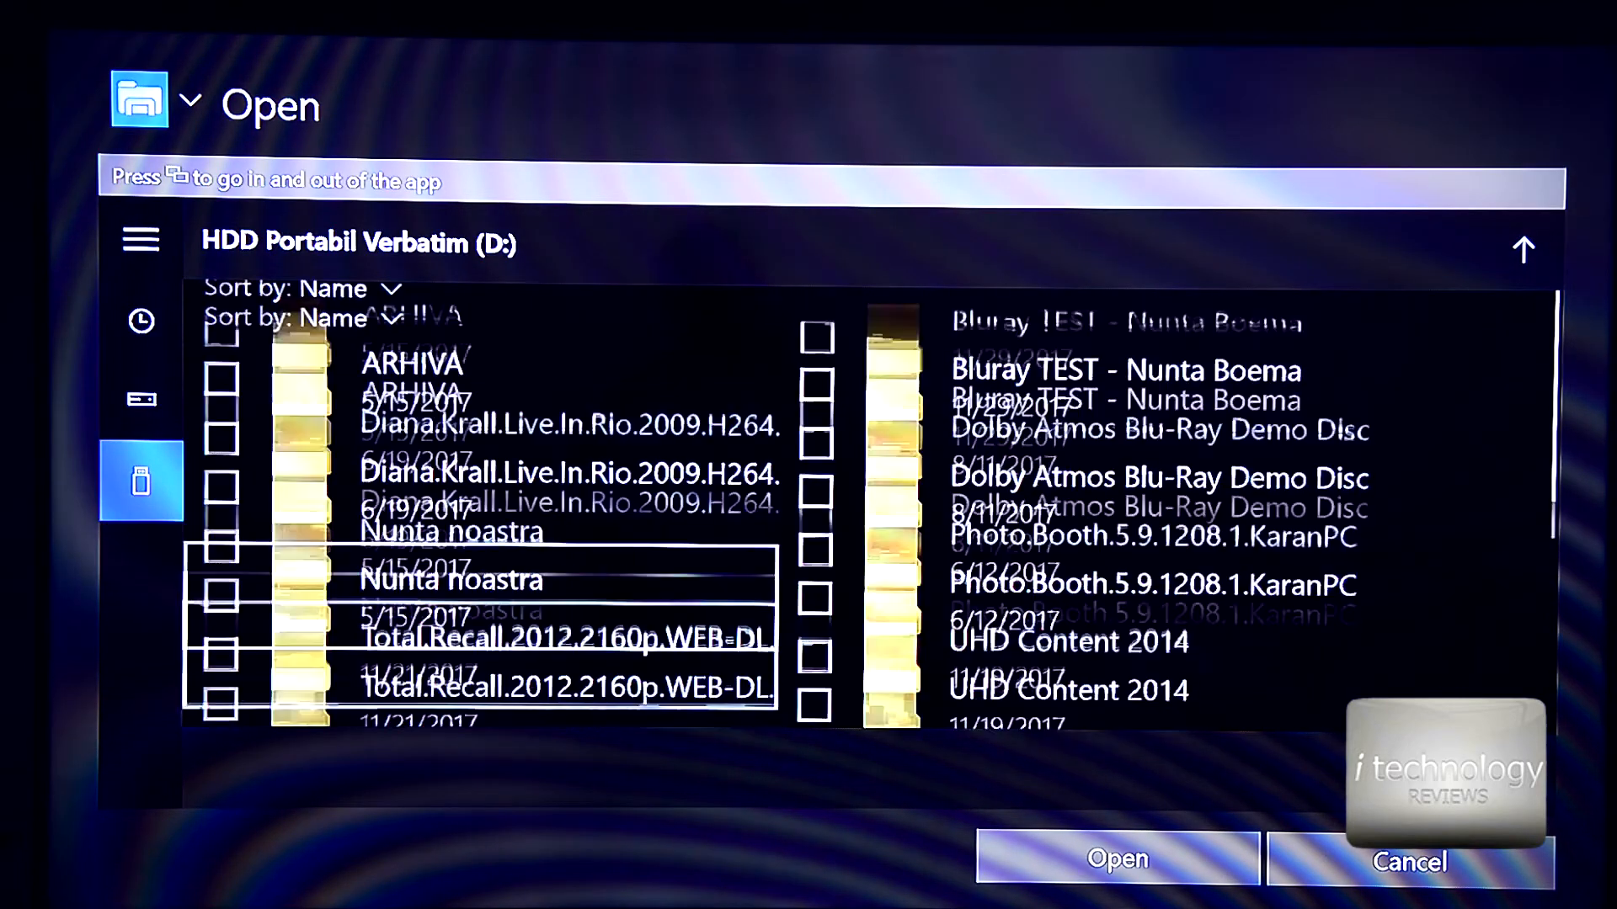
pyautogui.scroll(-3)
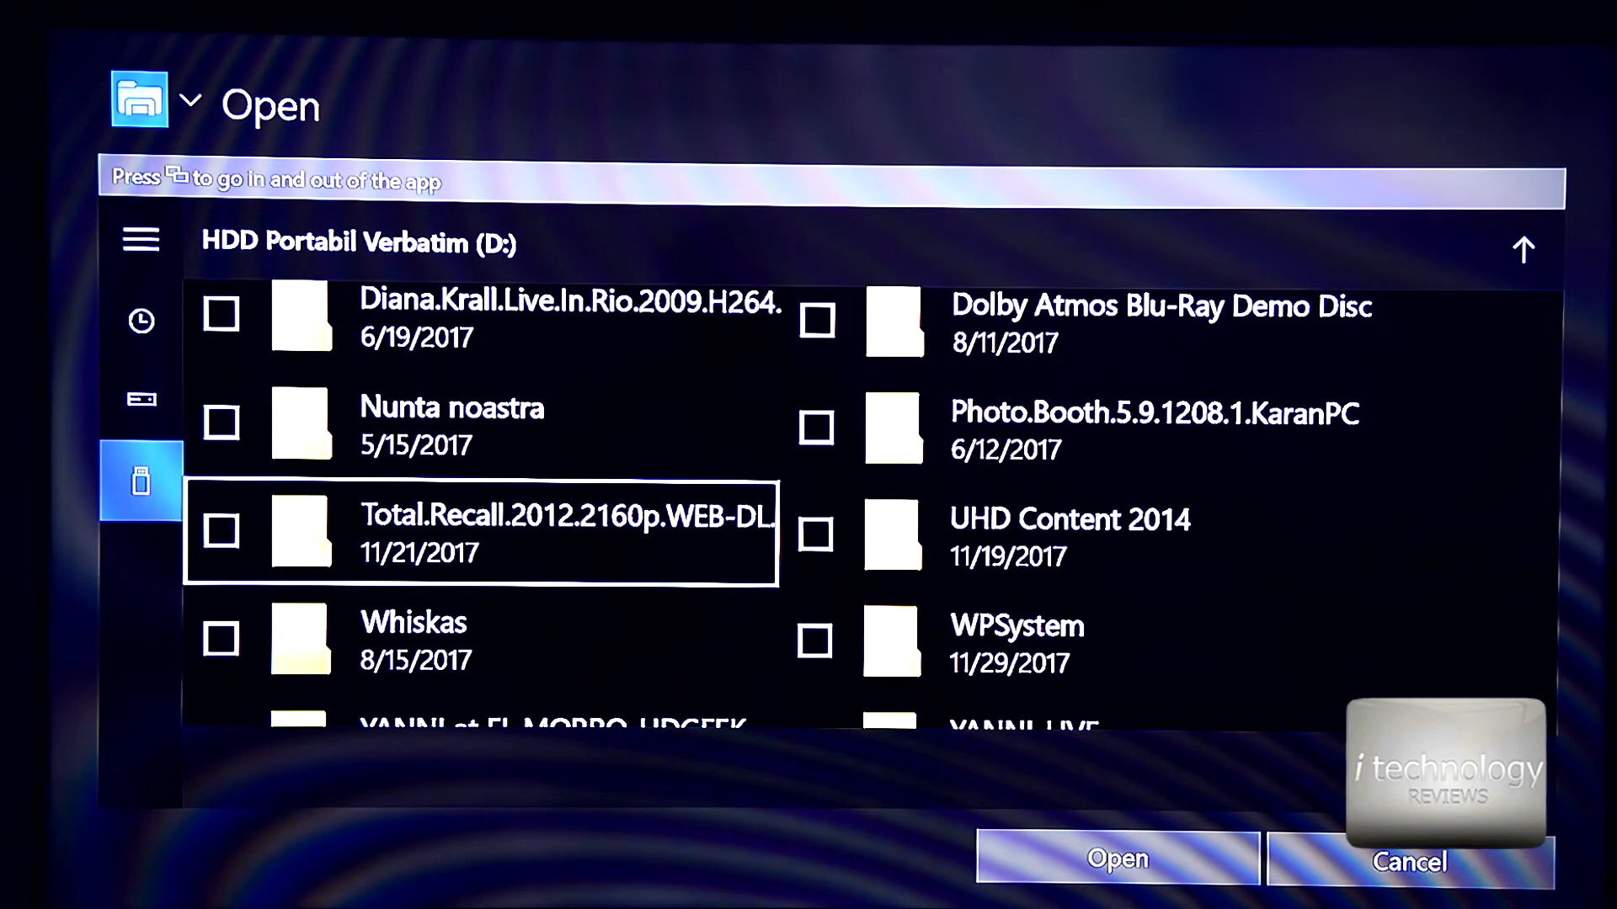
pyautogui.doubleClick(1070, 521)
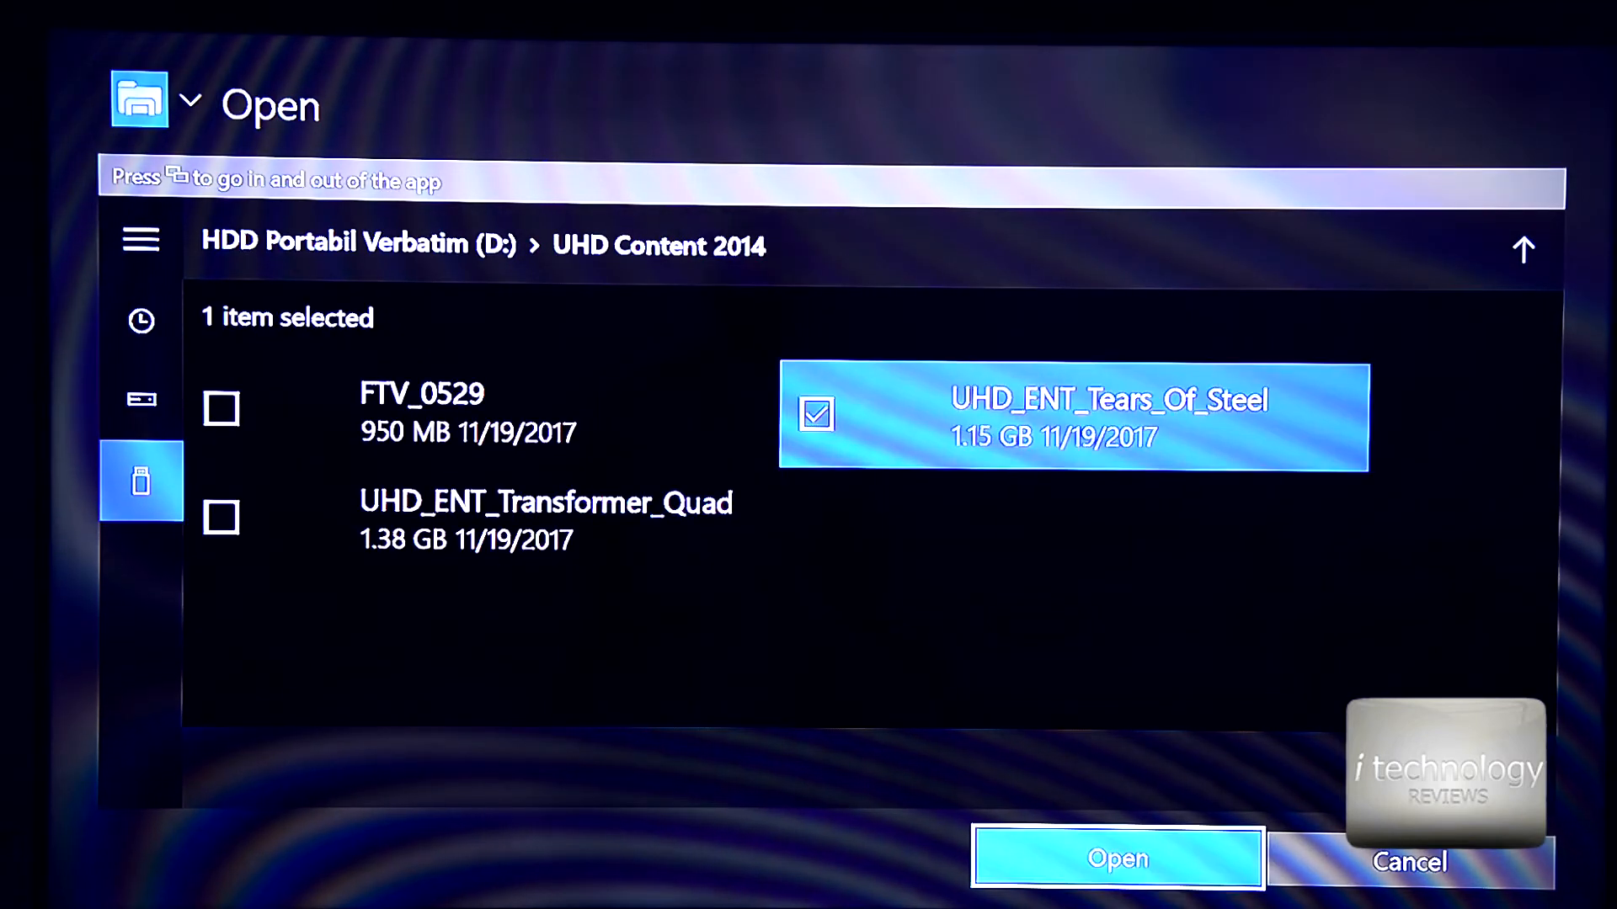
pyautogui.click(1117, 857)
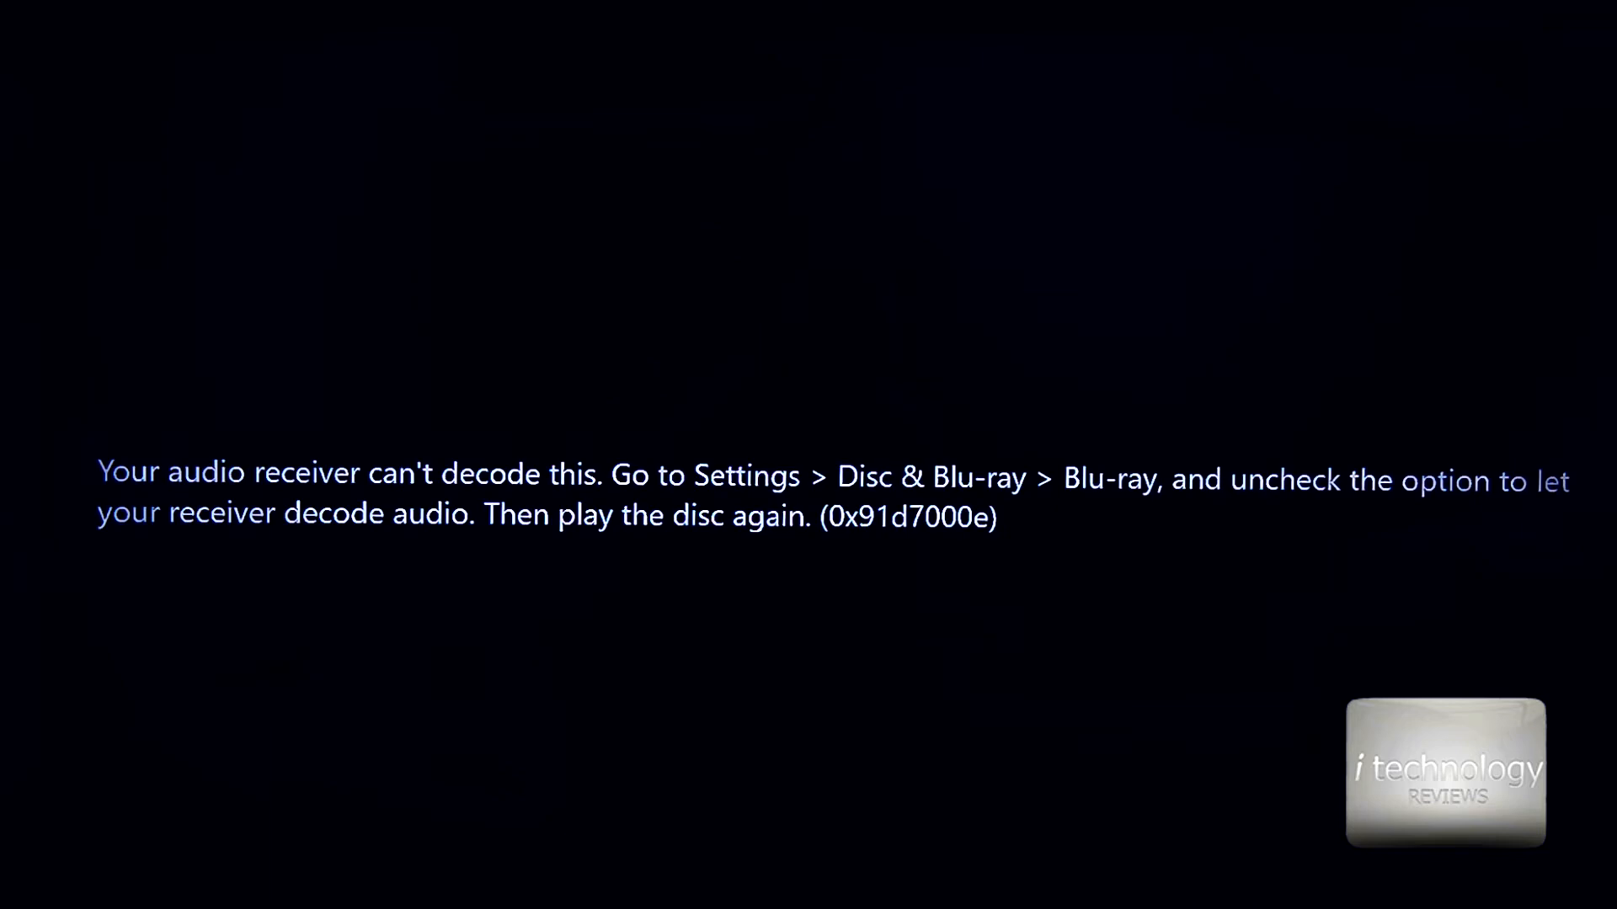
# Leave the audio decode error and reach the console's Disc & Blu-ray settings.
pyautogui.press('xbox')
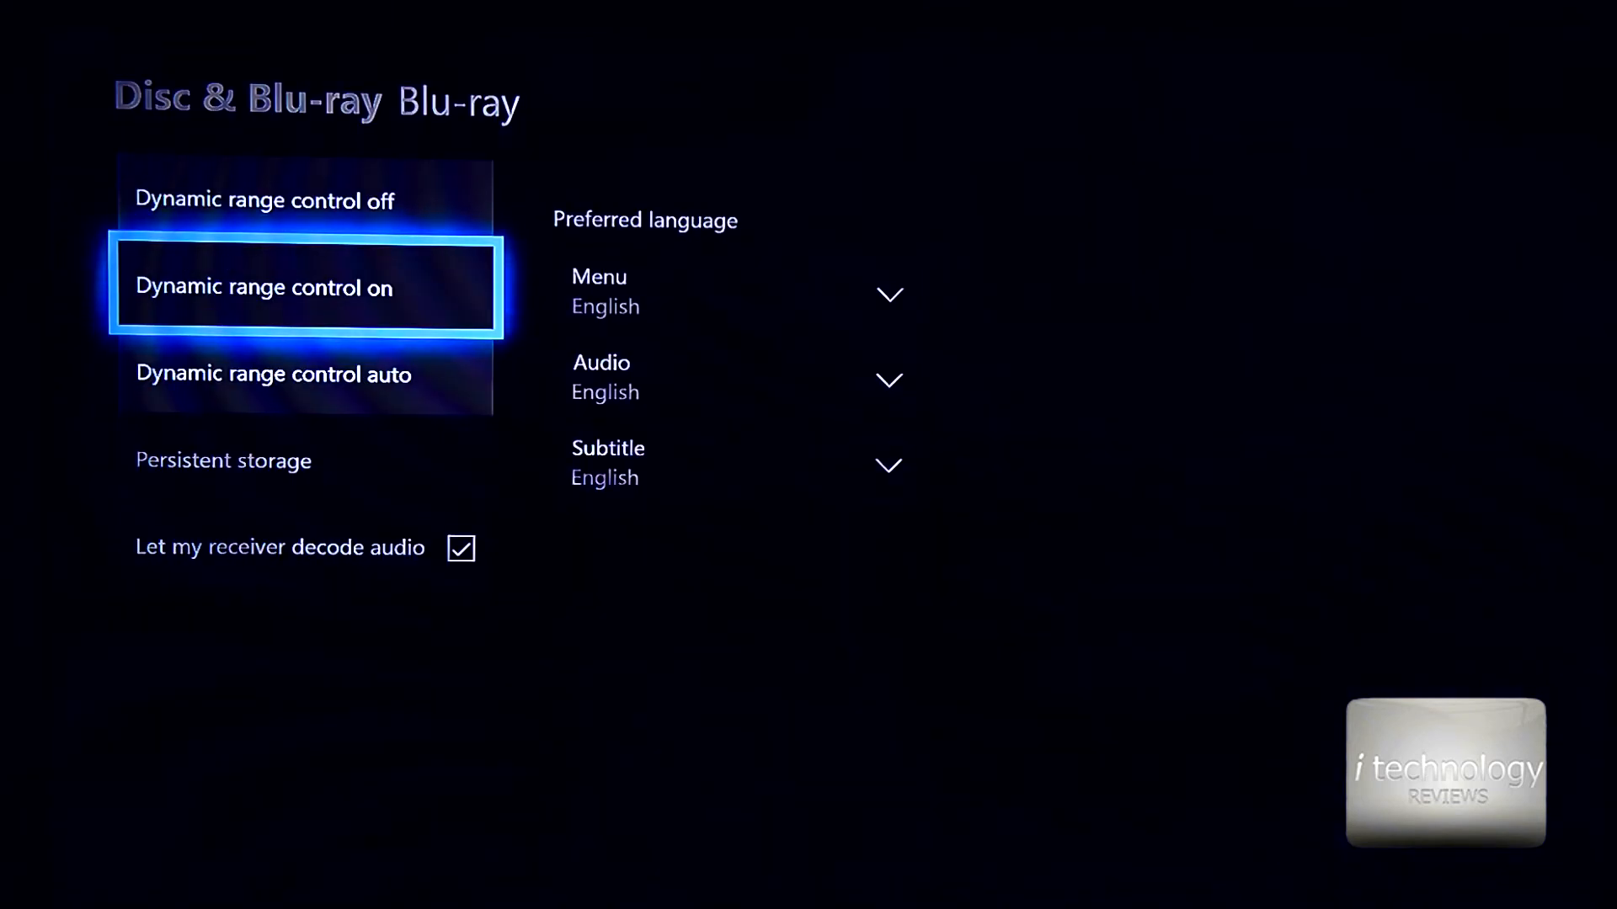
pyautogui.click(304, 286)
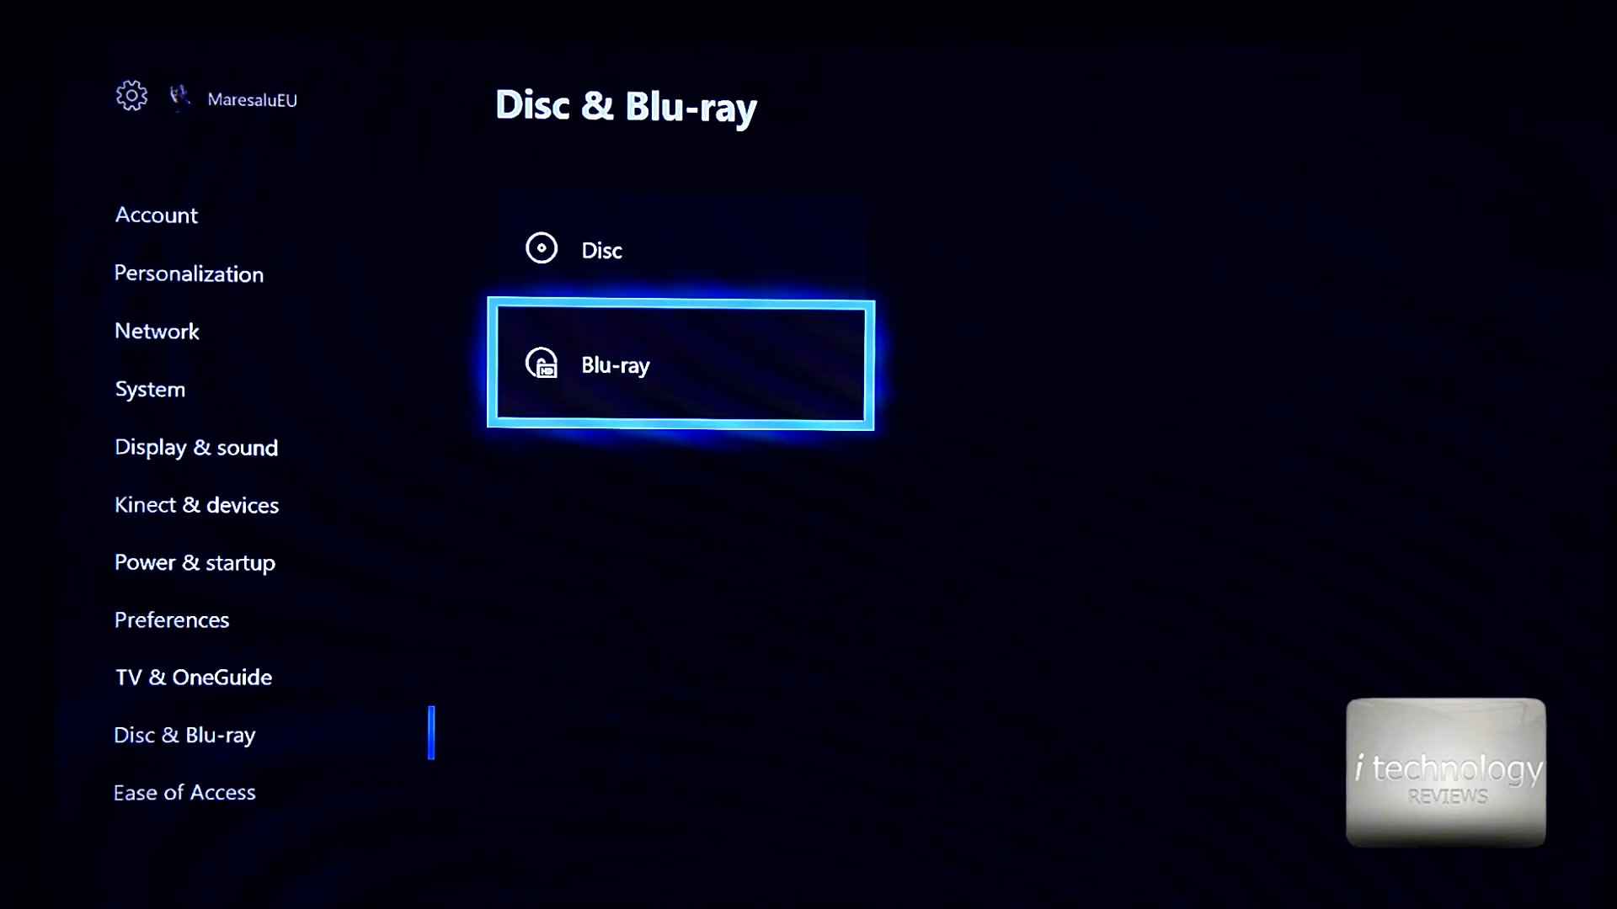
# In Blu-ray settings, set Dolby Digital dynamic range control to auto and untick 'Let my receiver decode audio'.
pyautogui.click(679, 365)
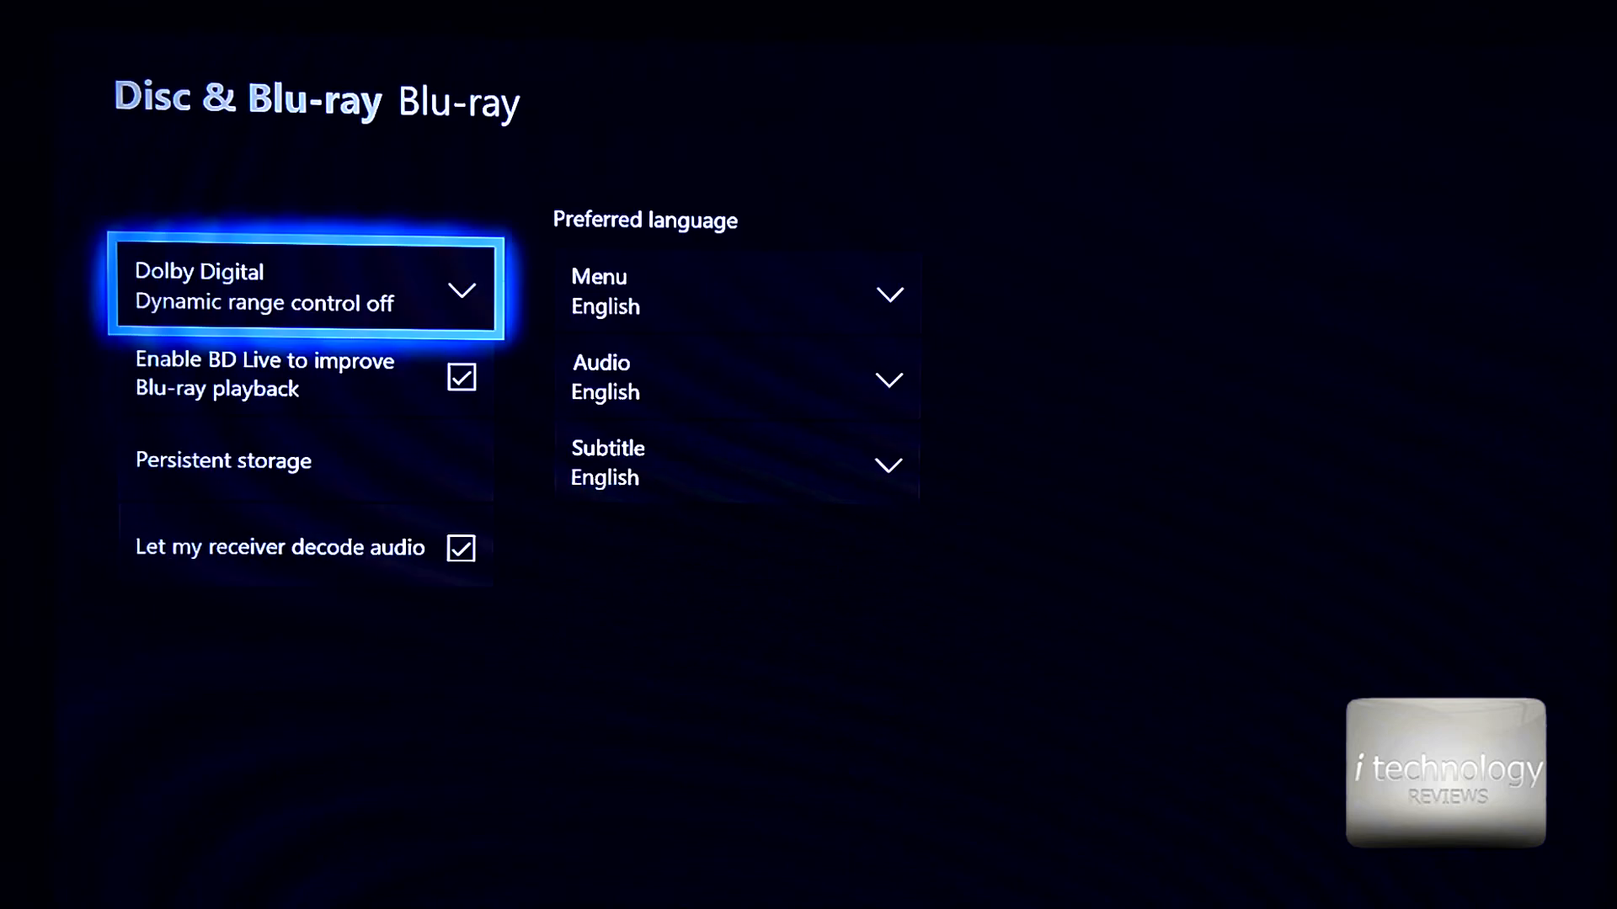
pyautogui.click(305, 288)
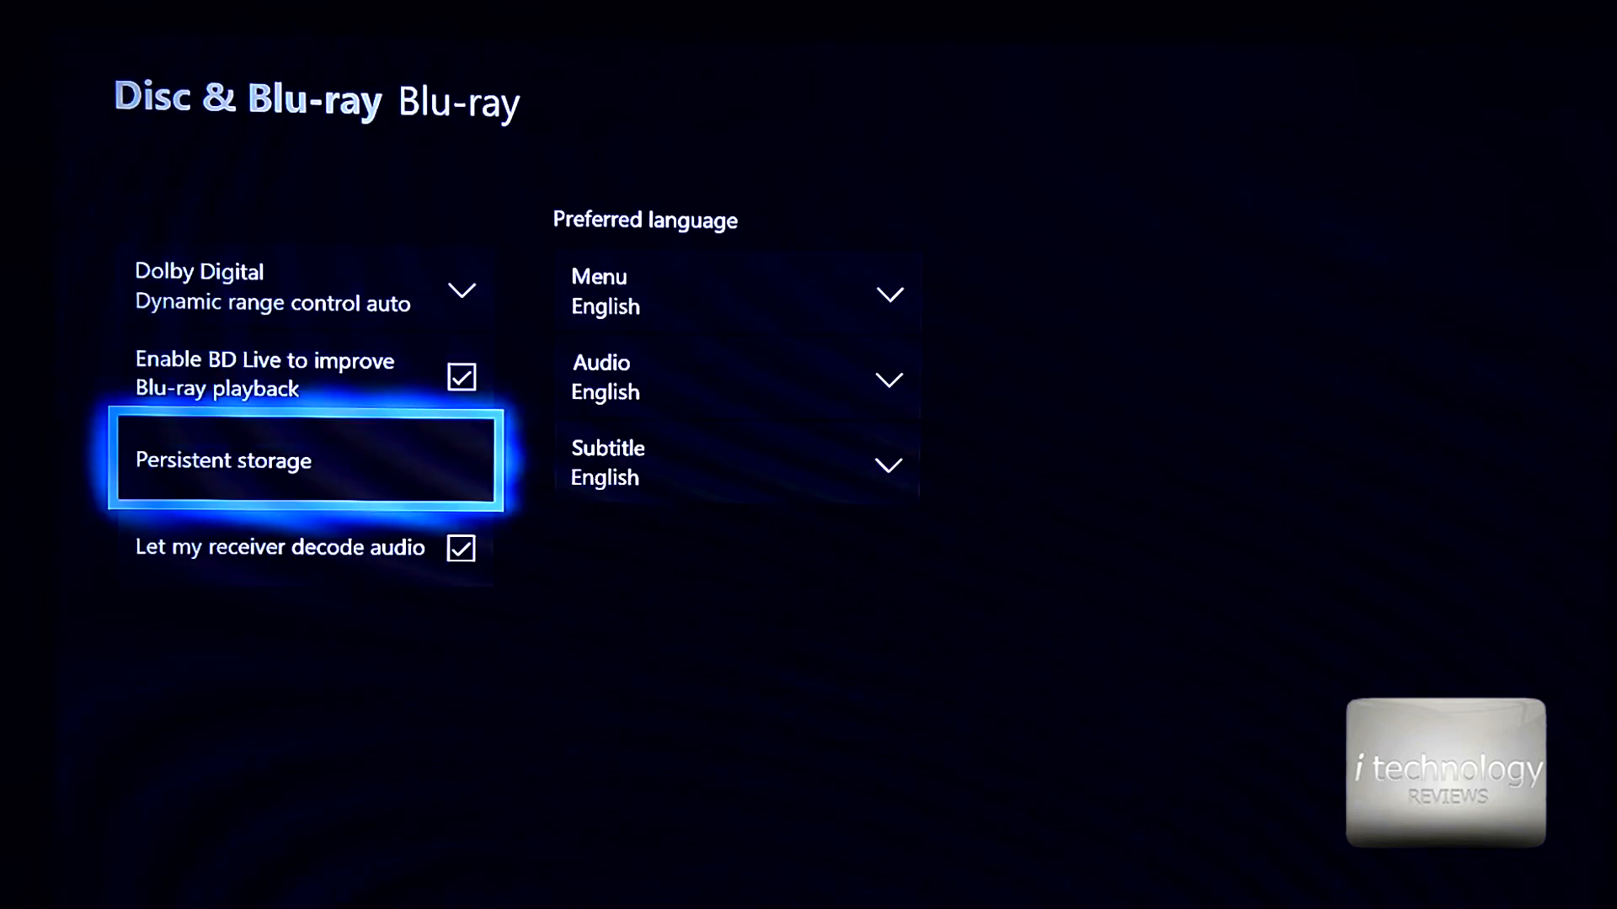
pyautogui.press('Down')
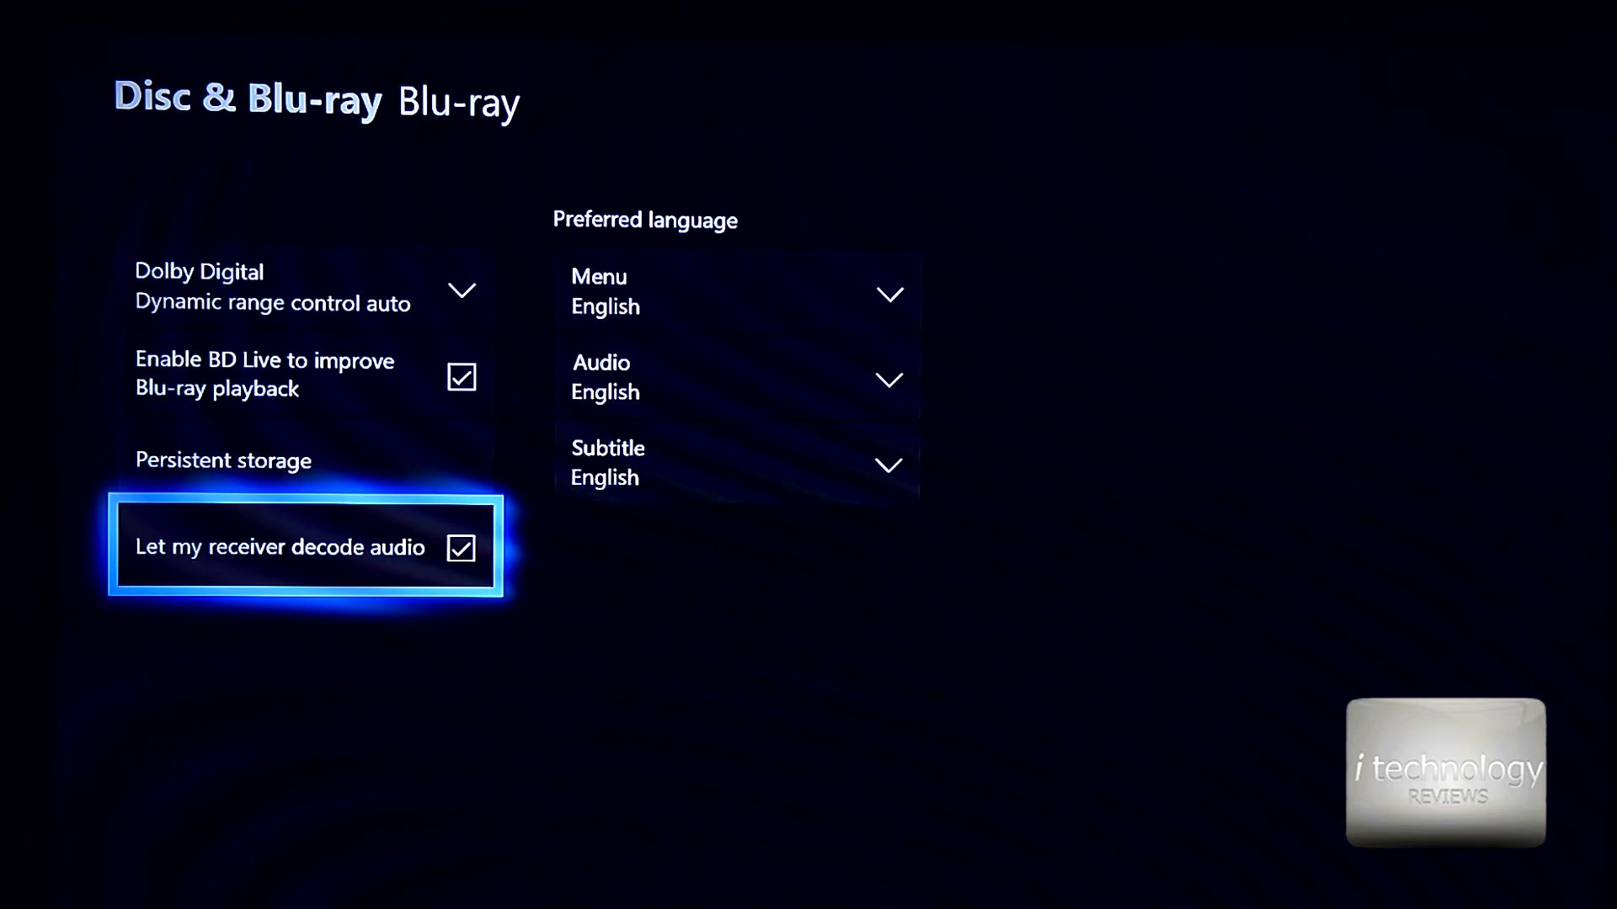
pyautogui.click(462, 547)
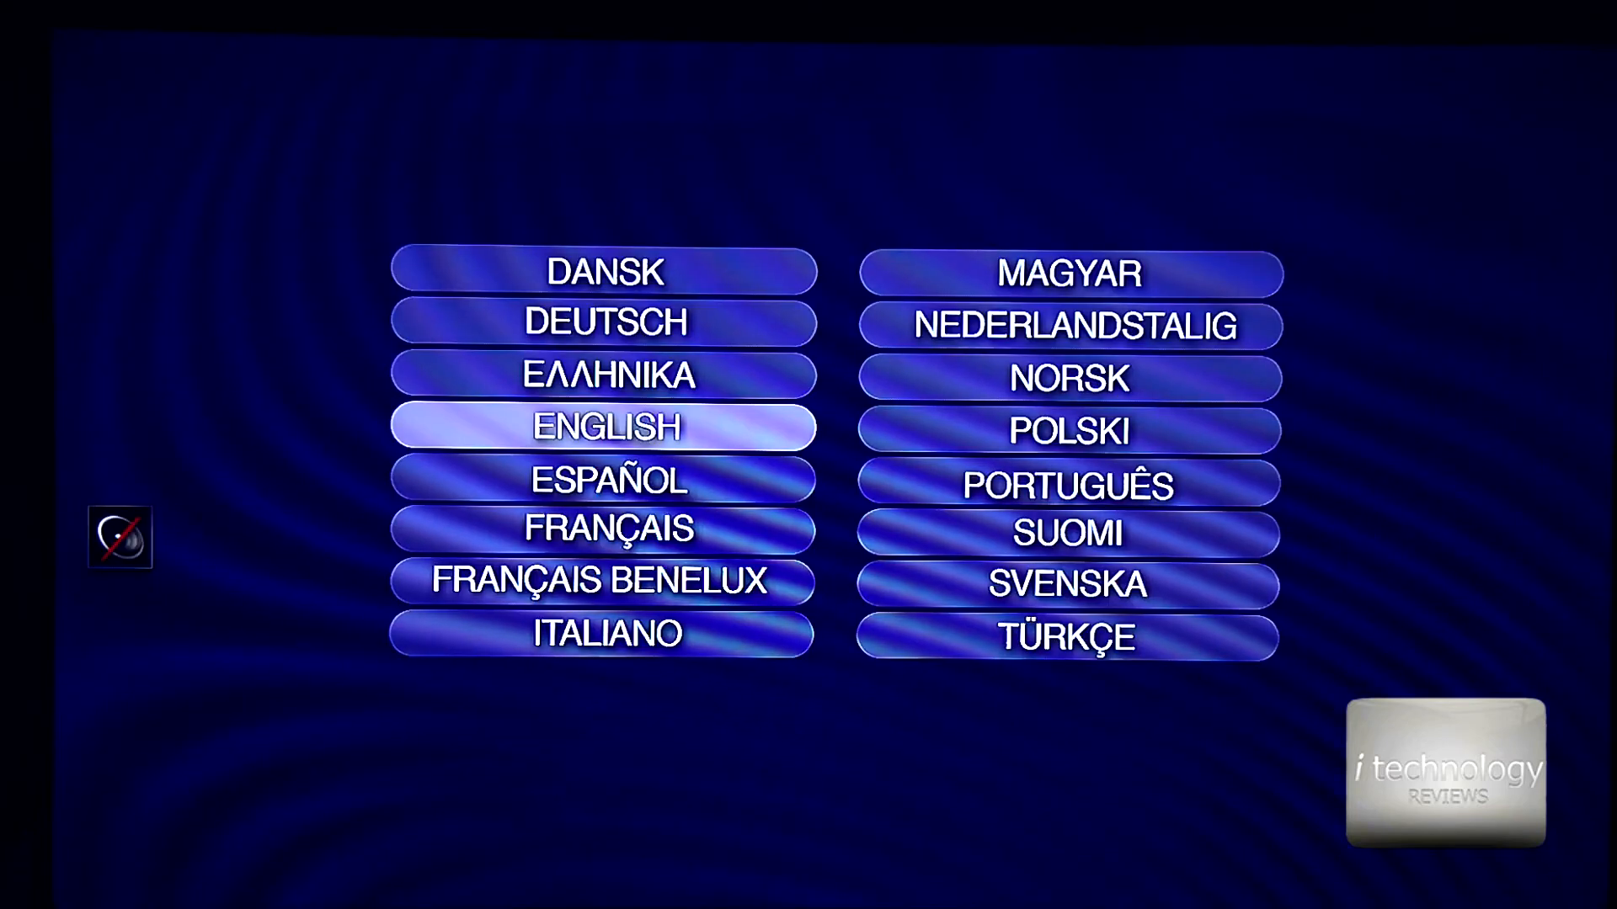
# Select ENGLISH on the disc's language menu.
pyautogui.click(603, 426)
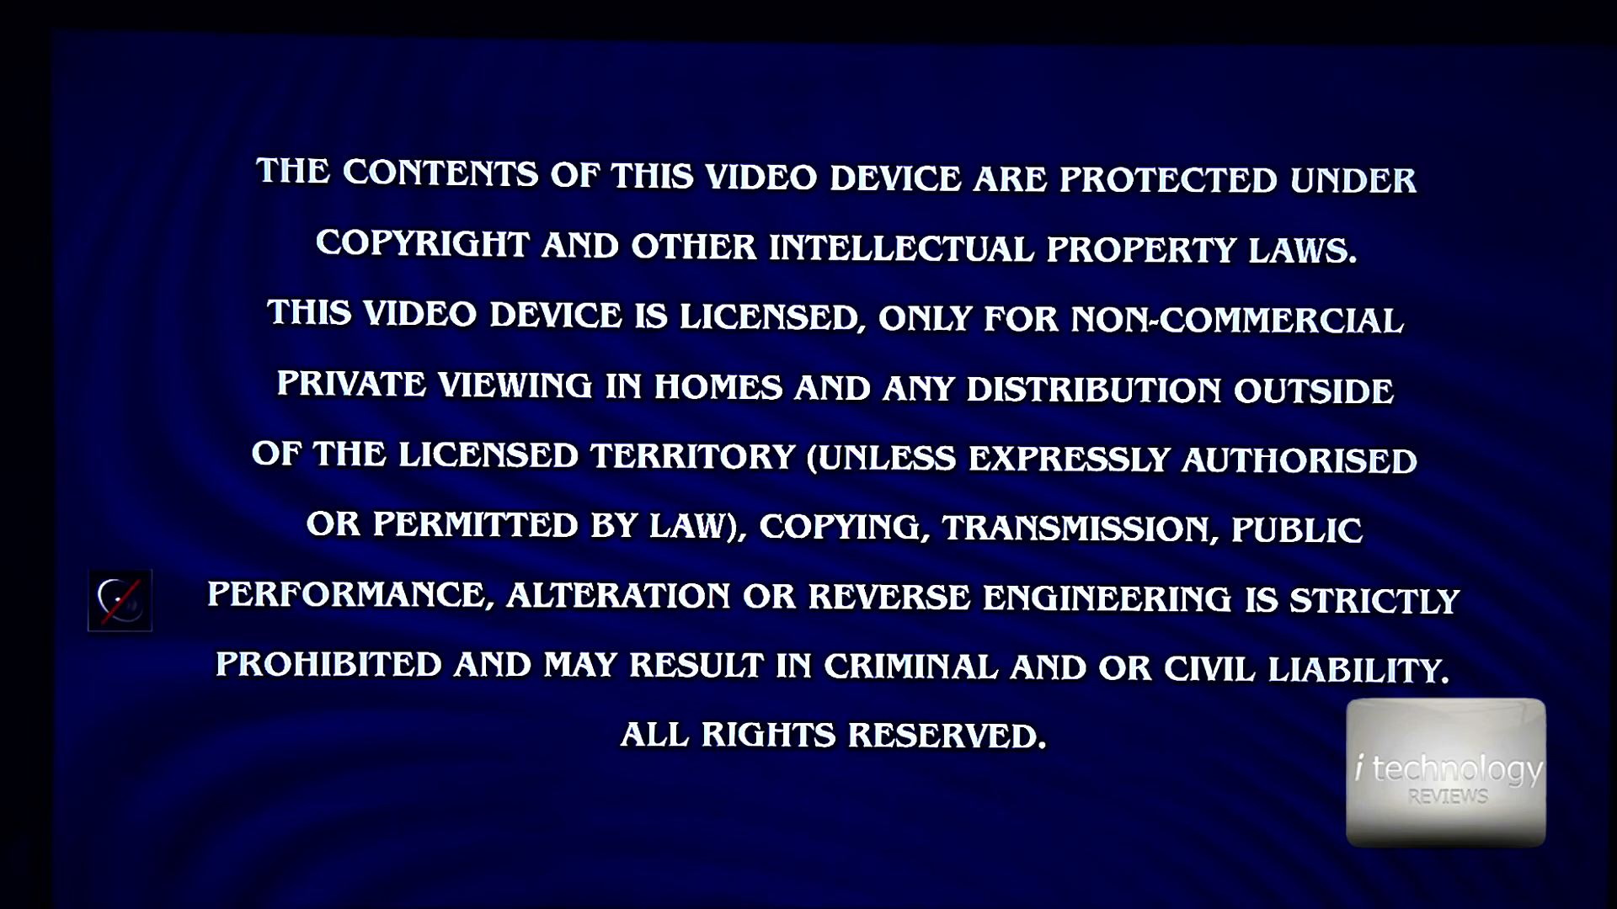